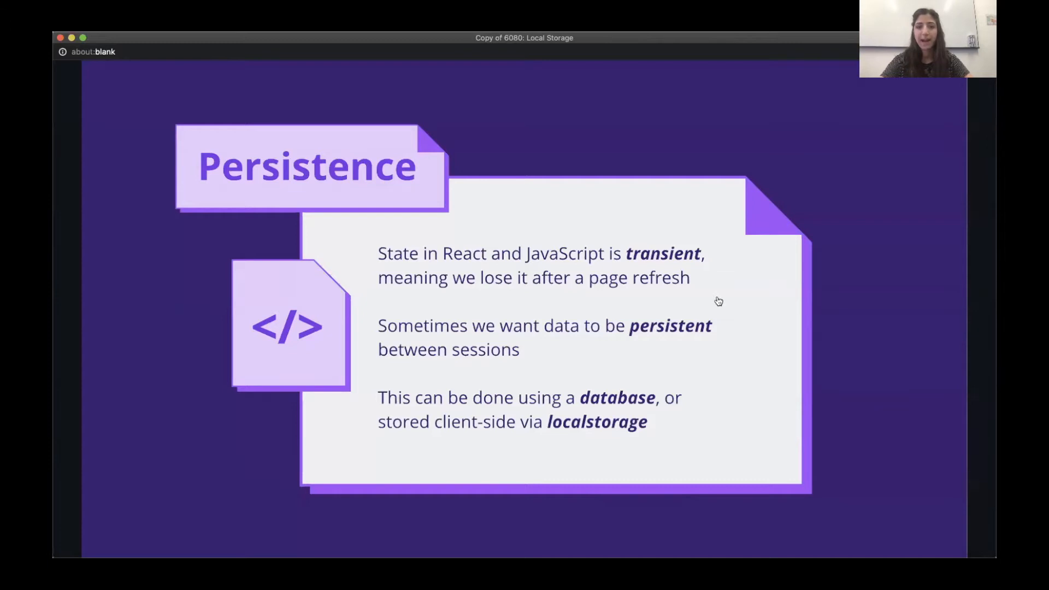
mouse_move(859, 295)
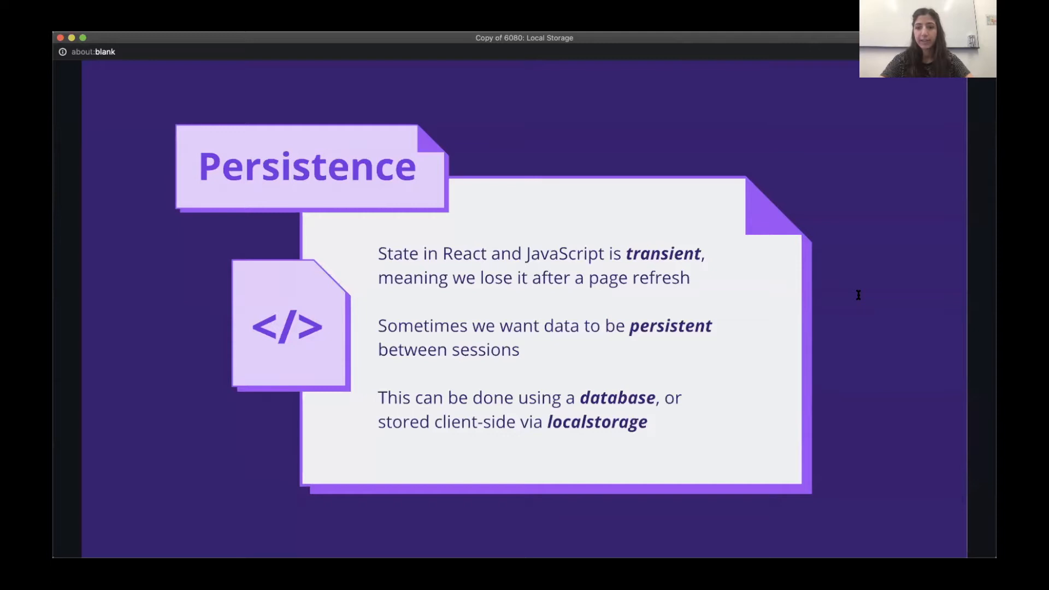
mouse_move(842, 340)
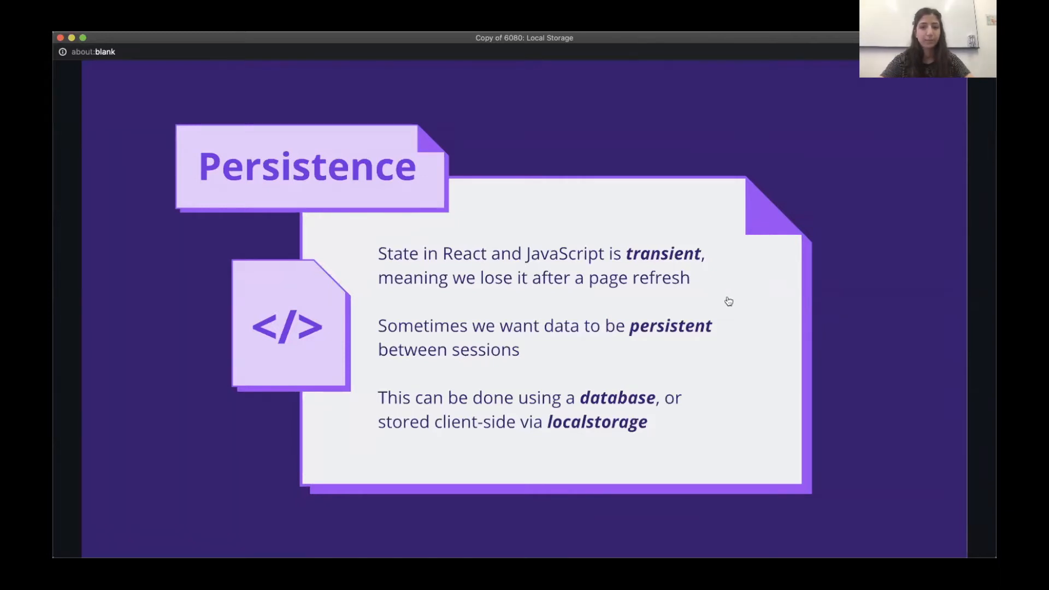
Step: Advance the slideshow to the slide contrasting server-side database and client-side storage
key("right")
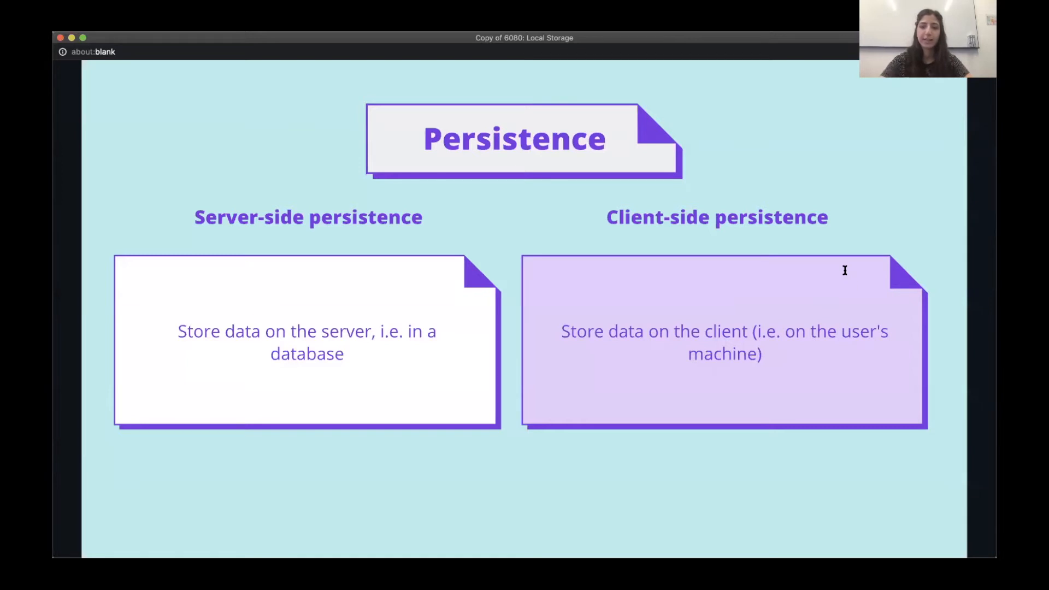
mouse_move(872, 325)
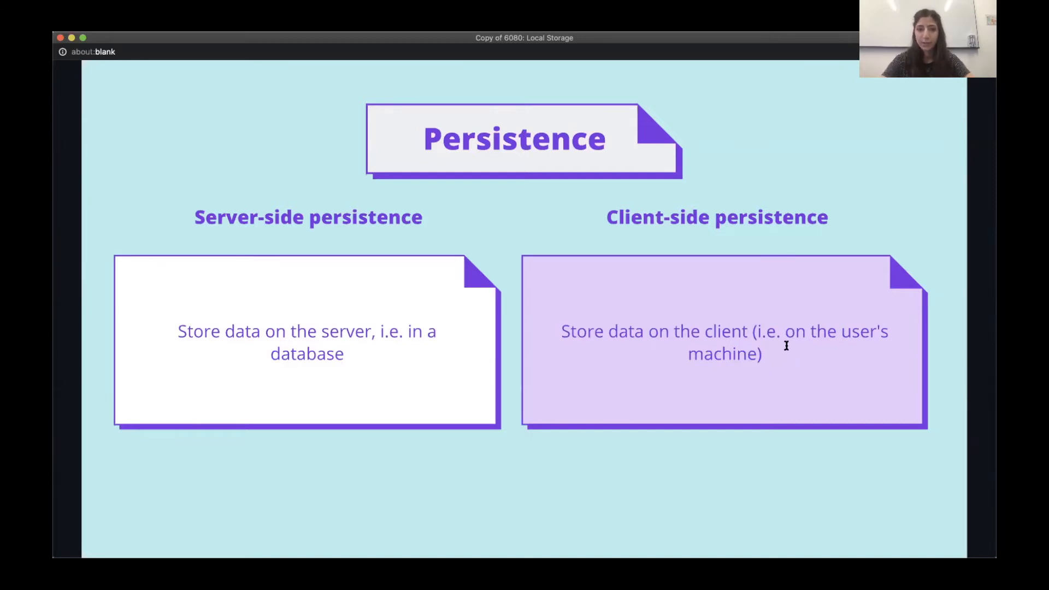
mouse_move(730, 305)
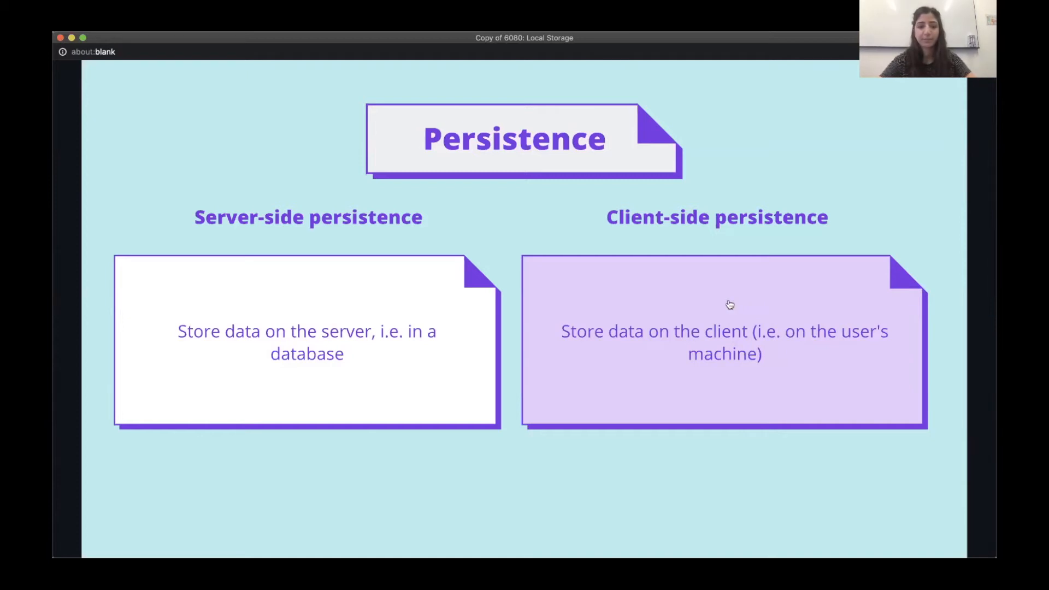
Step: Advance to the 'What is Local Storage?' slide explaining window.localStorage
key("Right")
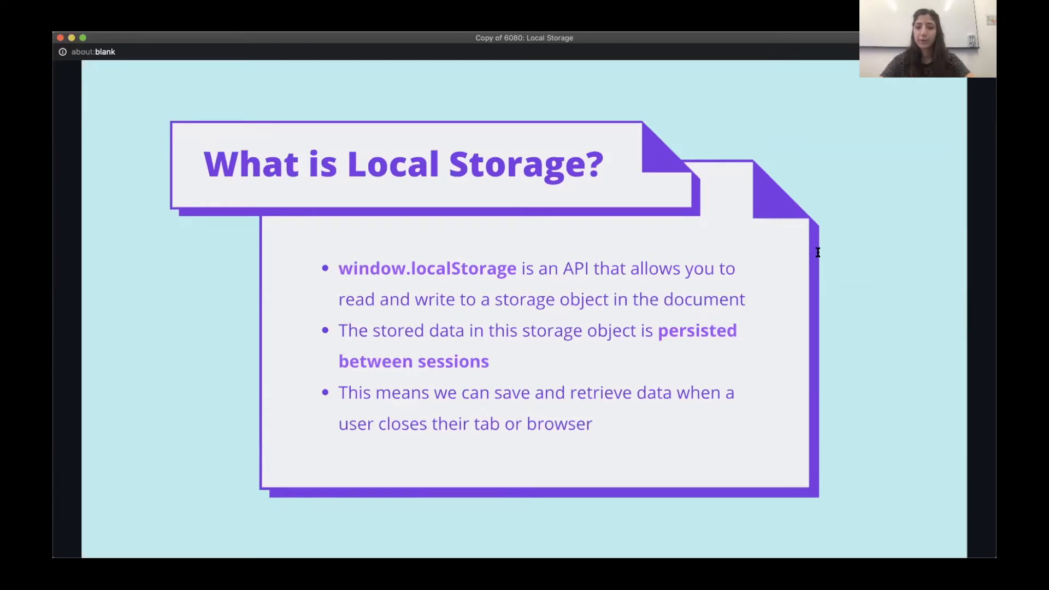
mouse_move(725, 375)
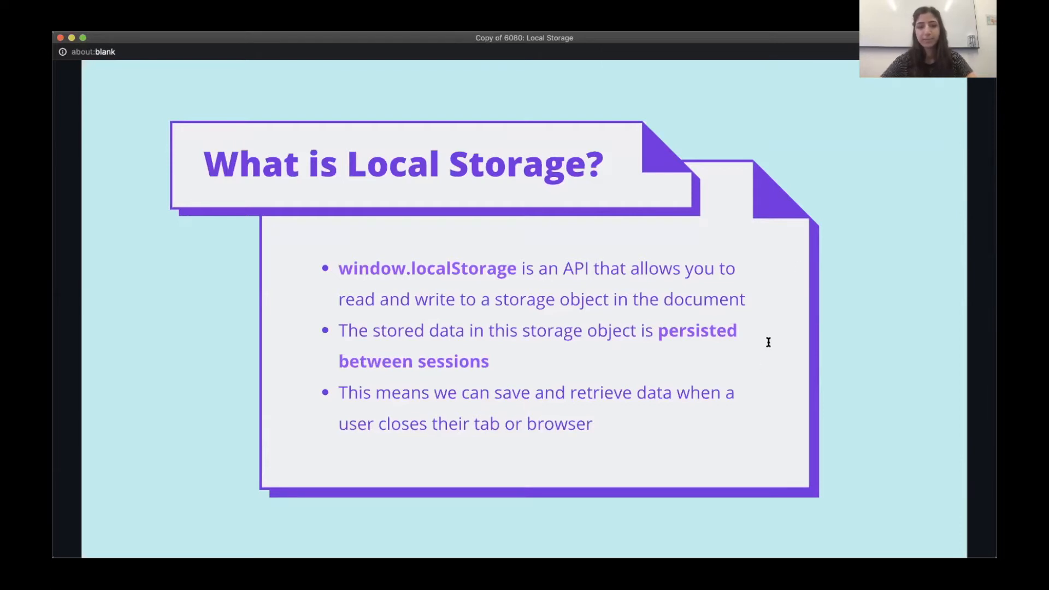
Step: Advance to the 'Pros and Cons' slide on when to use or avoid Local Storage
key("Right")
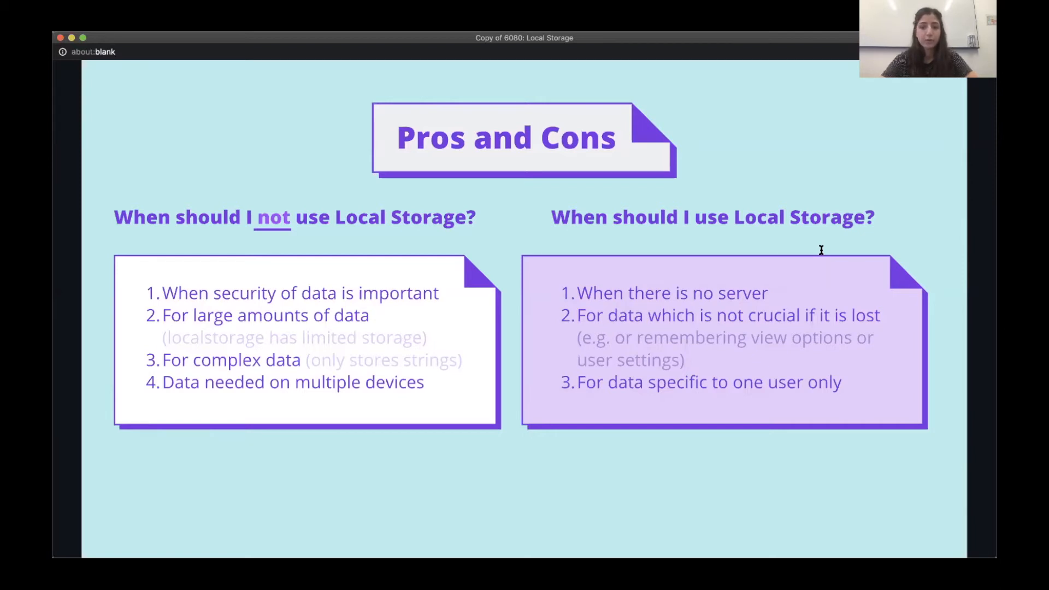
mouse_move(826, 299)
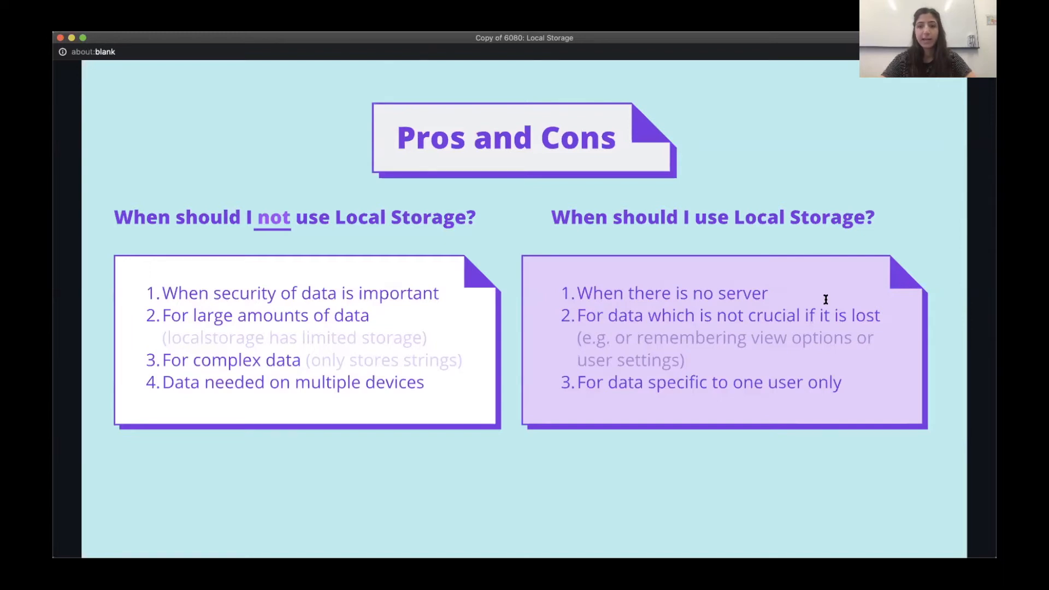
mouse_move(821, 356)
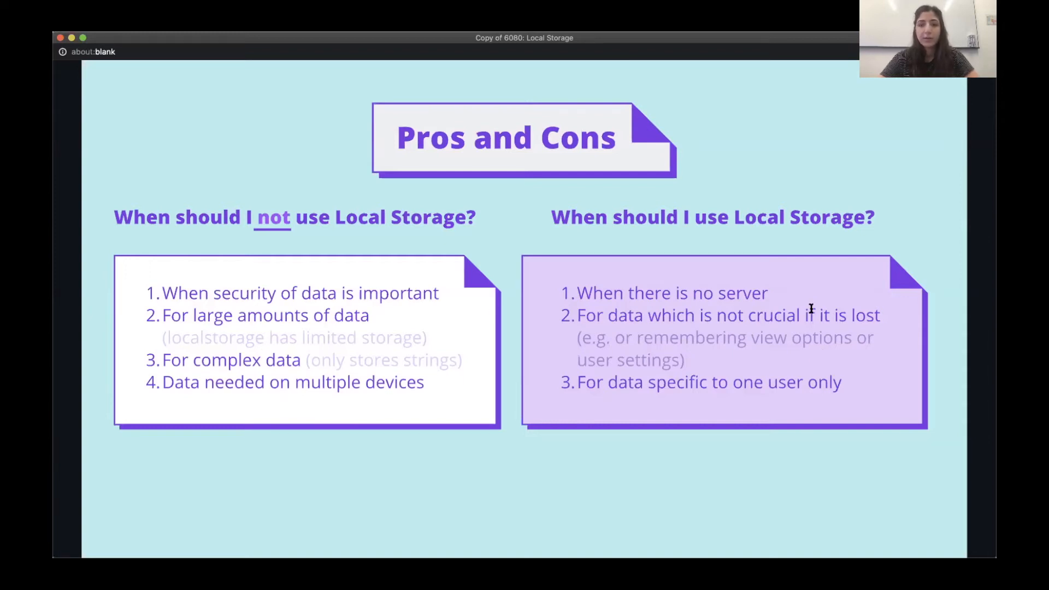
mouse_move(814, 307)
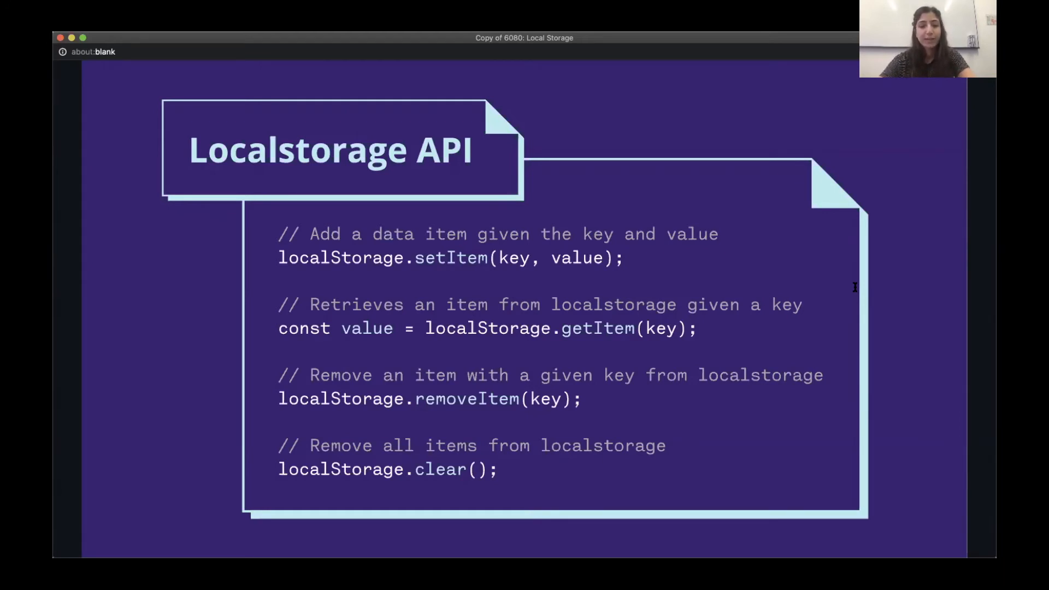
mouse_move(861, 317)
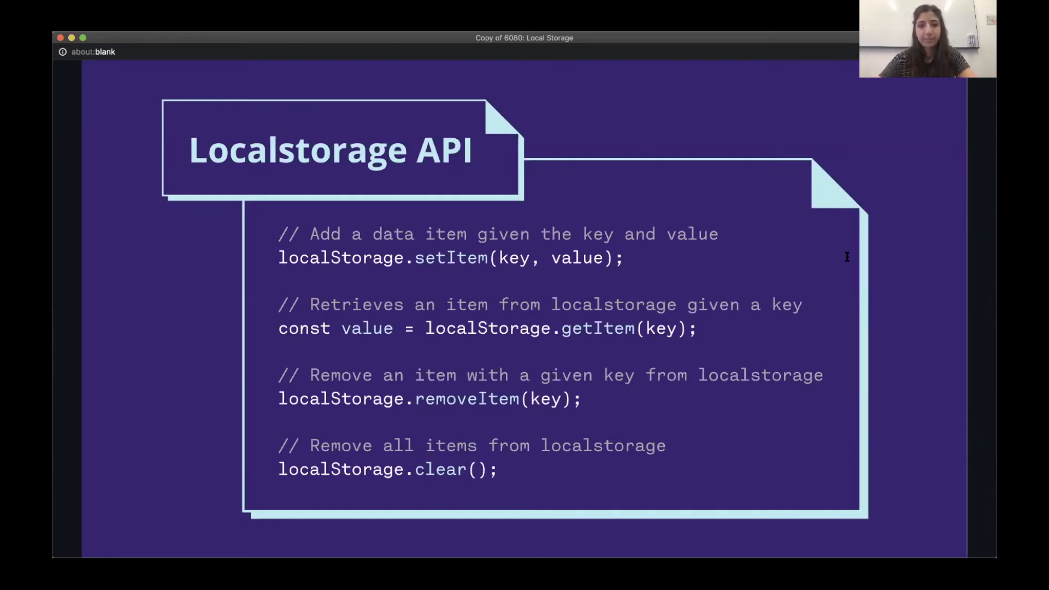
Step: Exit the slideshow and bring up form_example.js with its submit handler
key("Right")
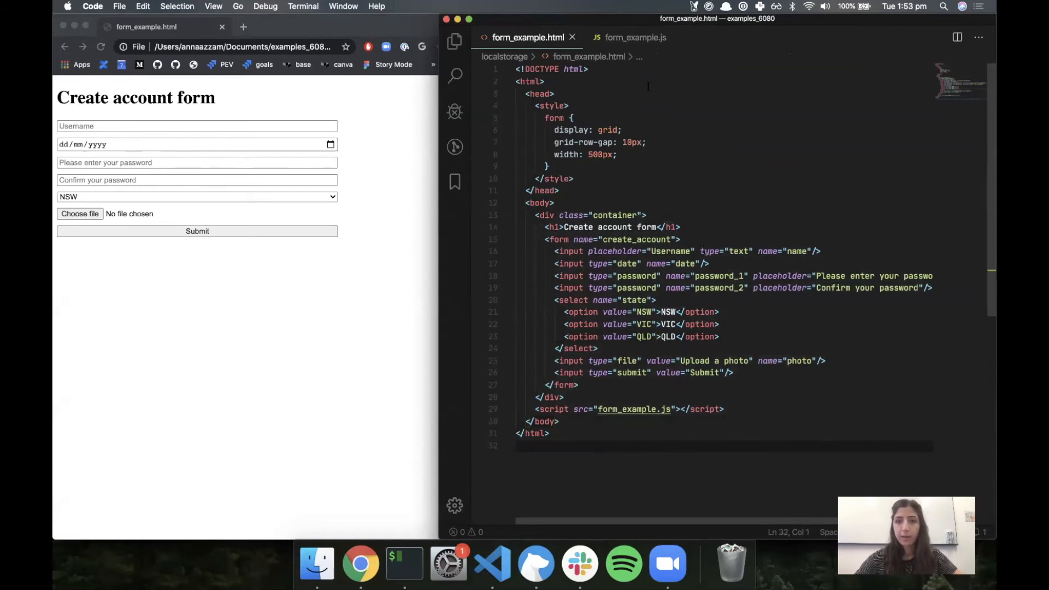
left_click(635, 36)
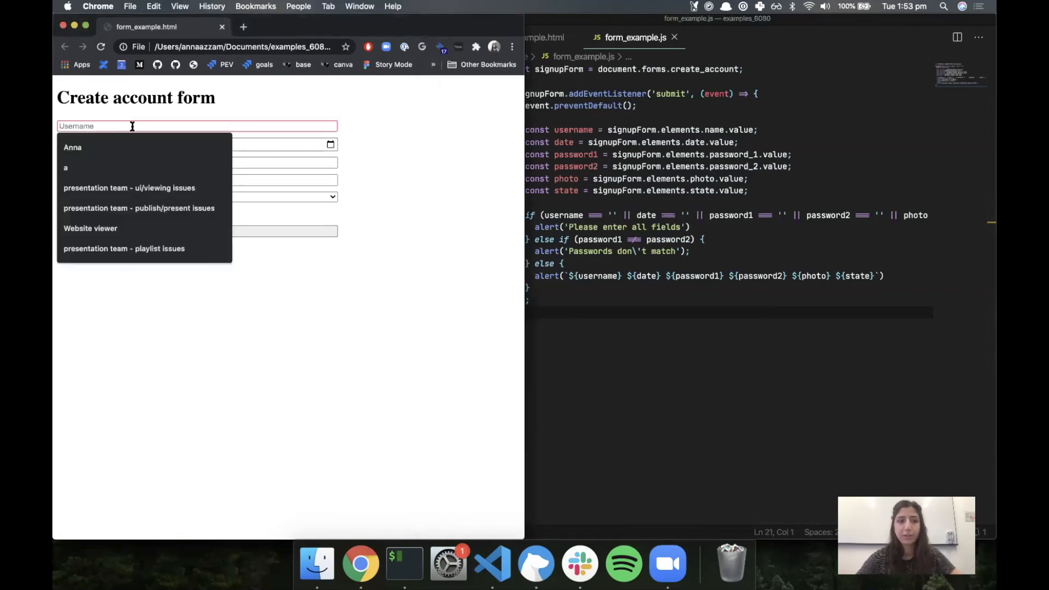
Step: Focus the Username field in Chrome, then dismiss its autofill suggestions
left_click(72, 147)
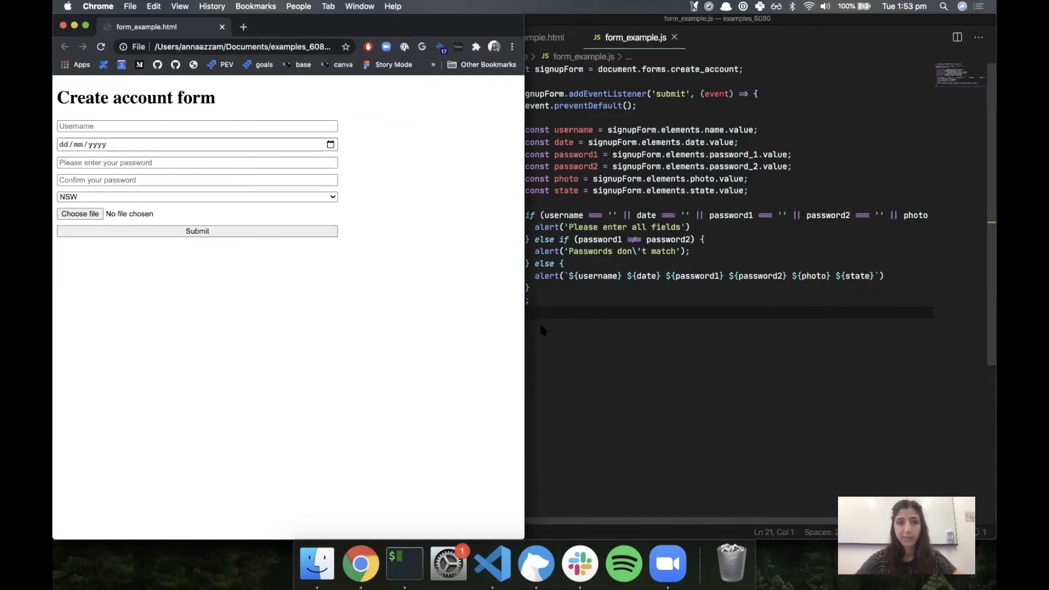
left_click(492, 563)
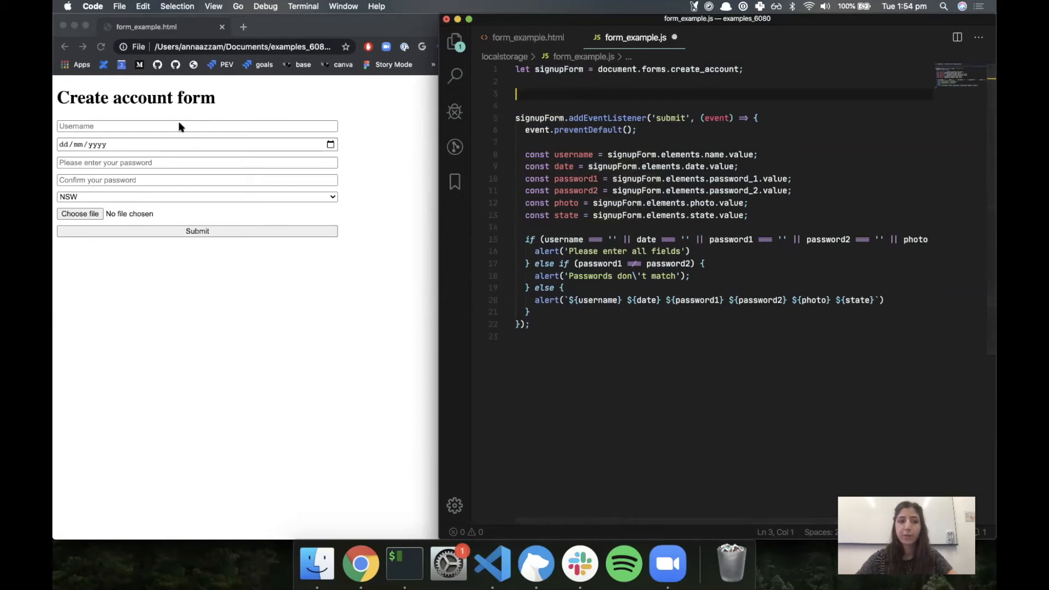
mouse_move(186, 425)
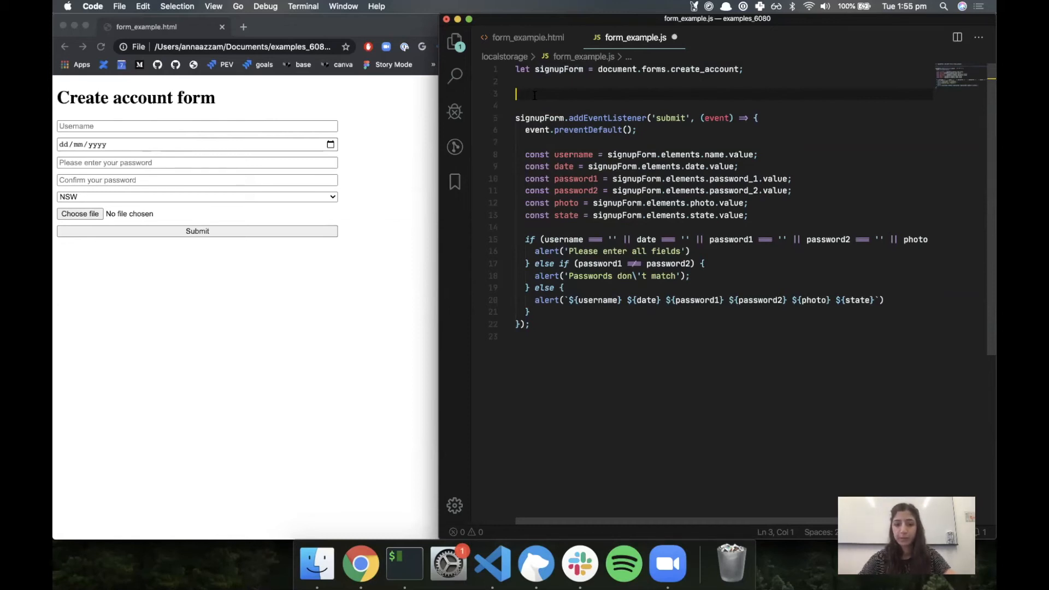
Step: Write a forEach loop over Array.from(signupForm) in form_example.js
type("Array")
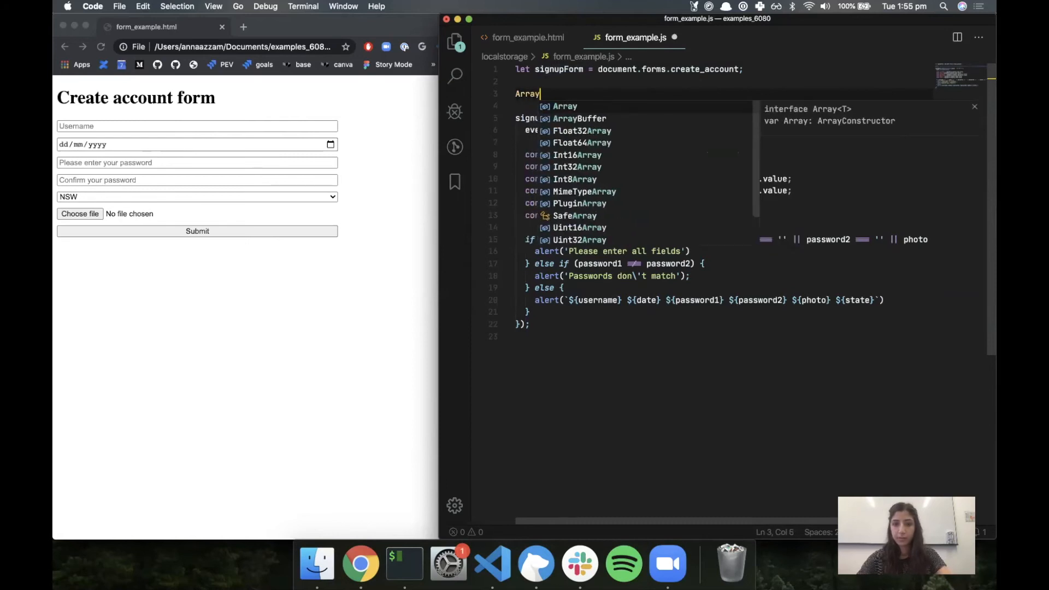
type(".from()")
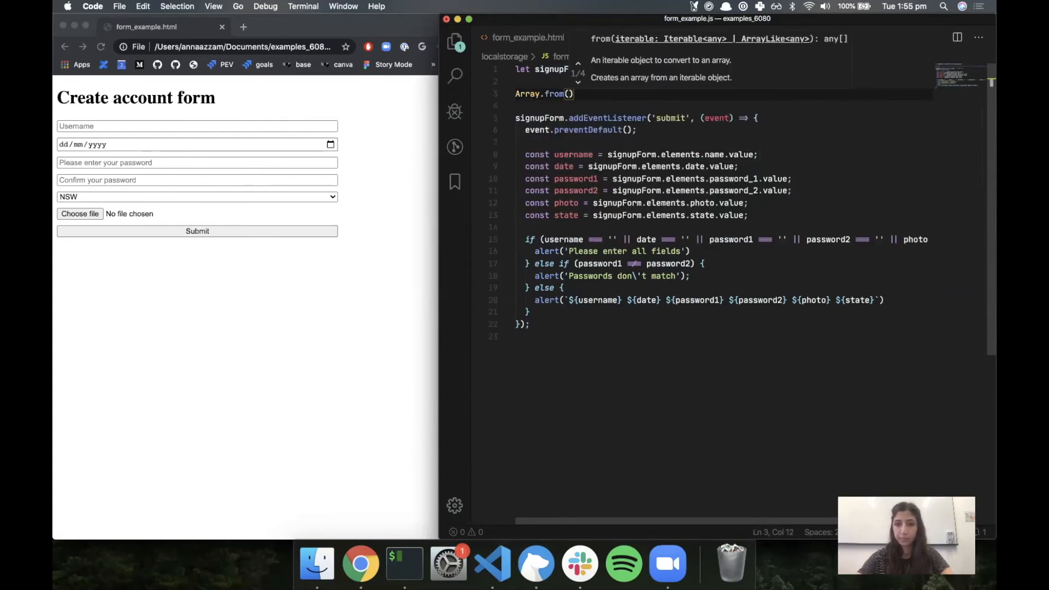
type("signupForm")
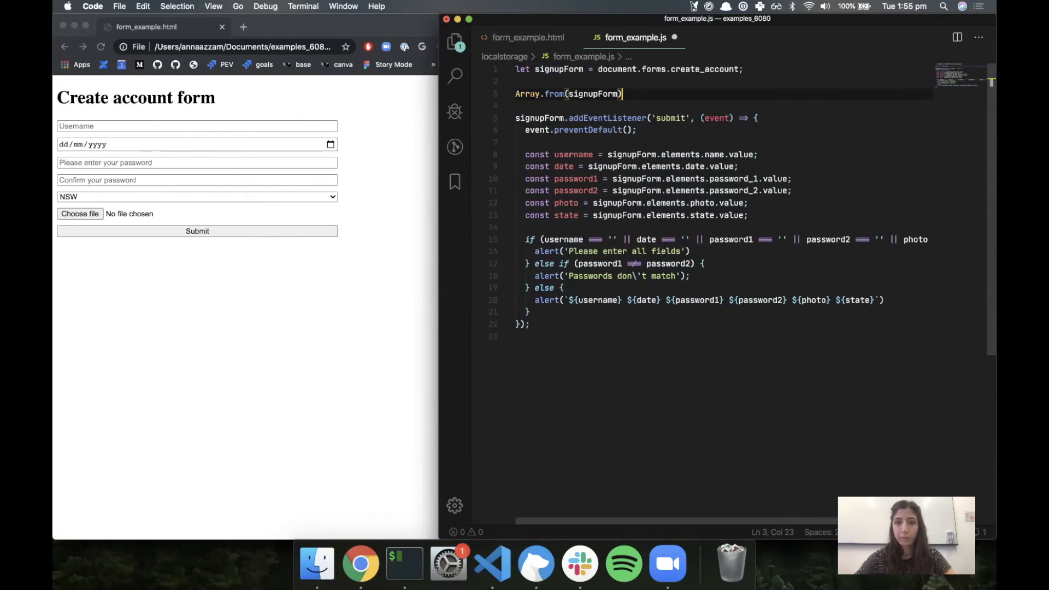
double_click(593, 93)
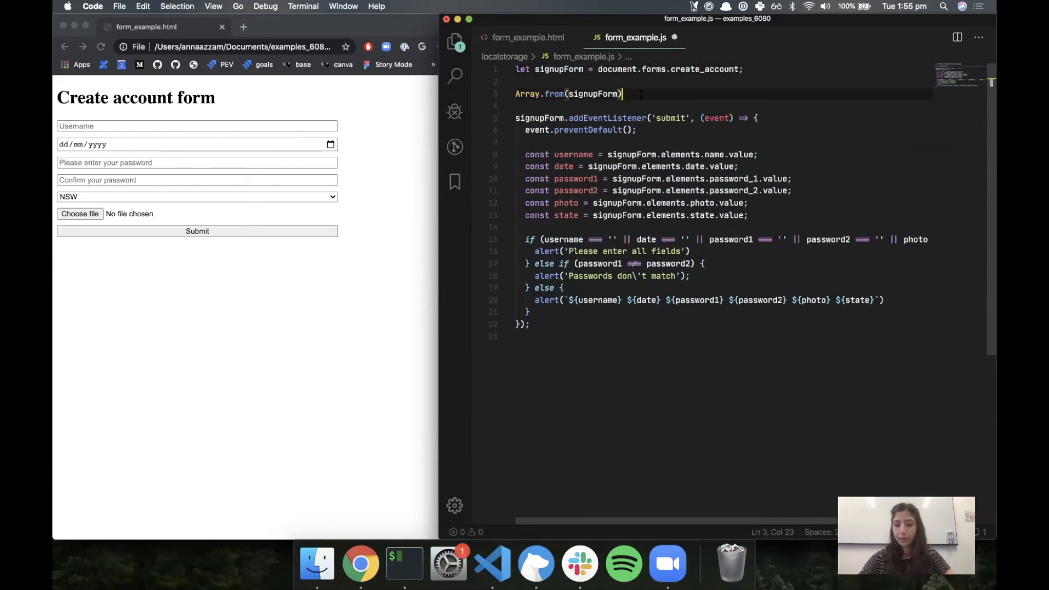
type(".fr")
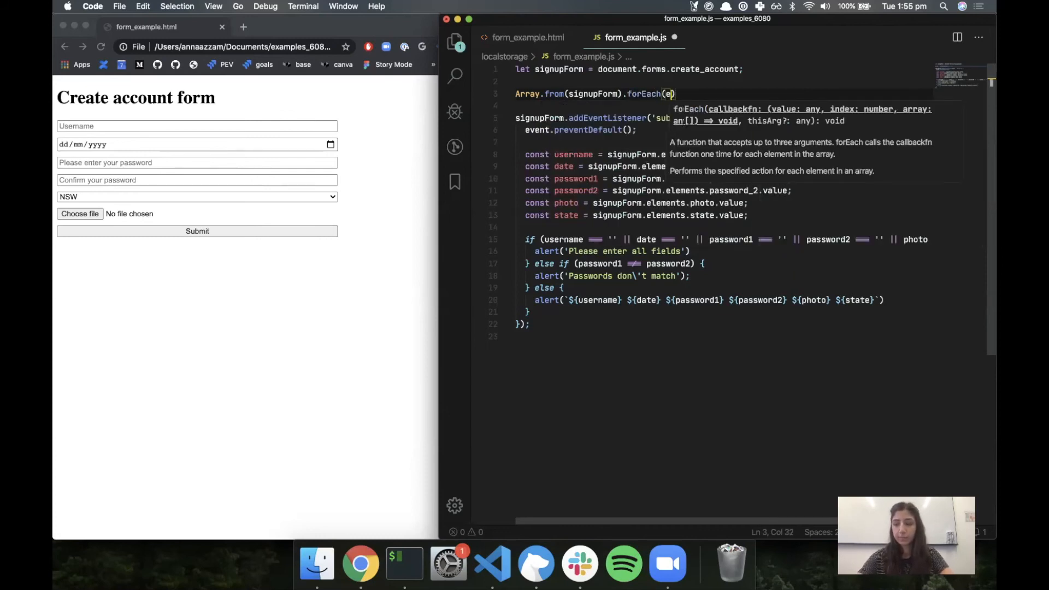
type("lement => {")
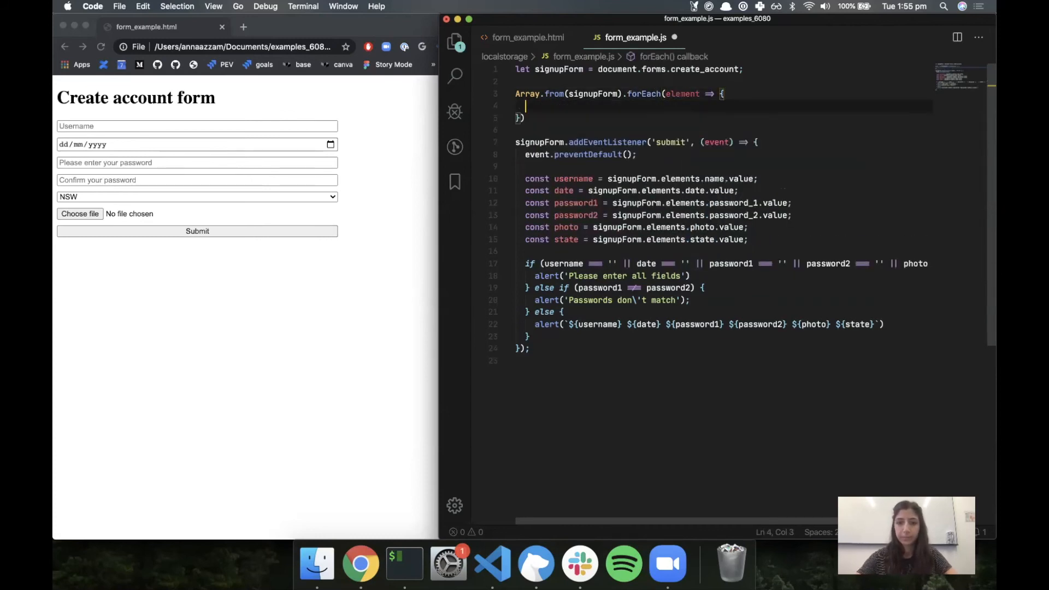
type(";")
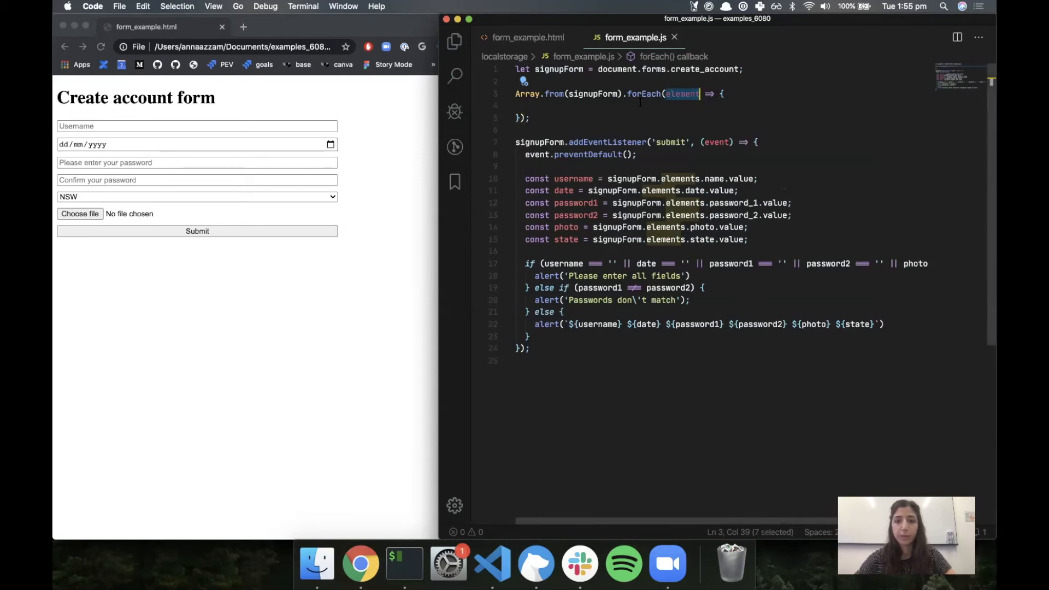
Step: Add a 'change' listener logging element.name and element.value to the console
type("element.addEventListener")
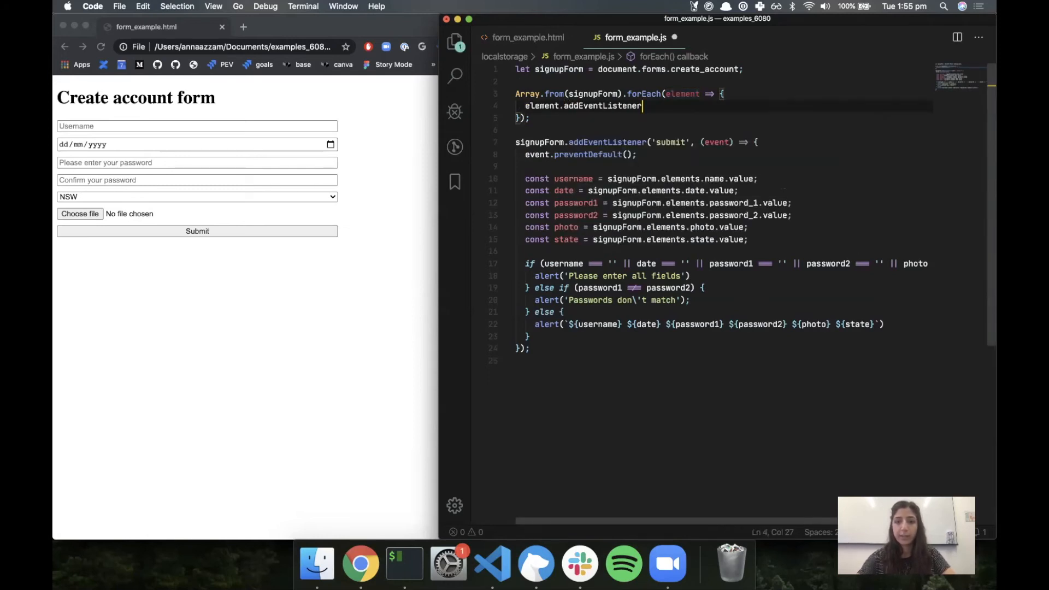
type("('change', () => {")
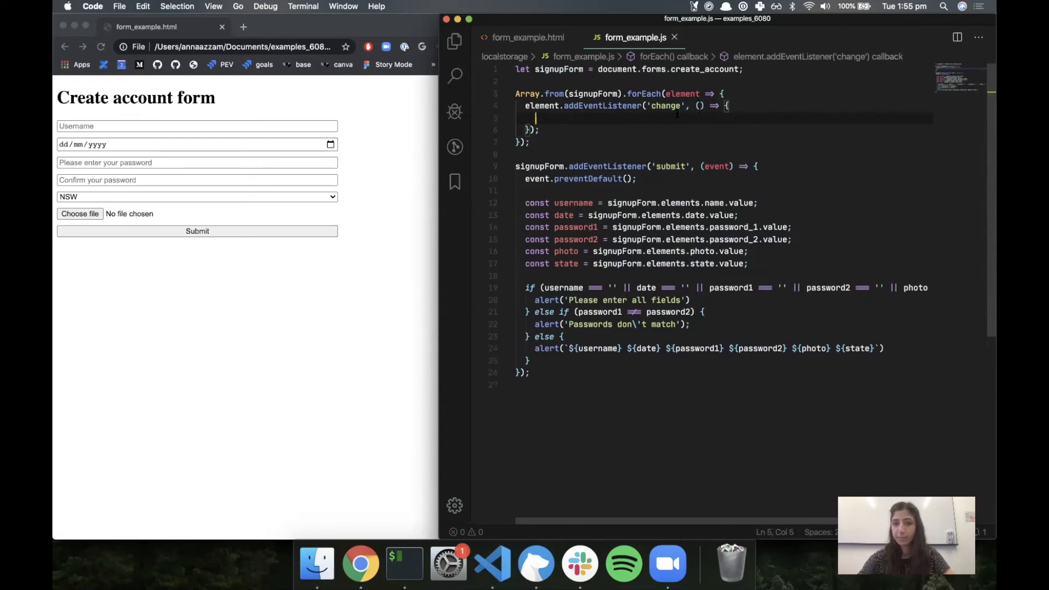
type("console.log()")
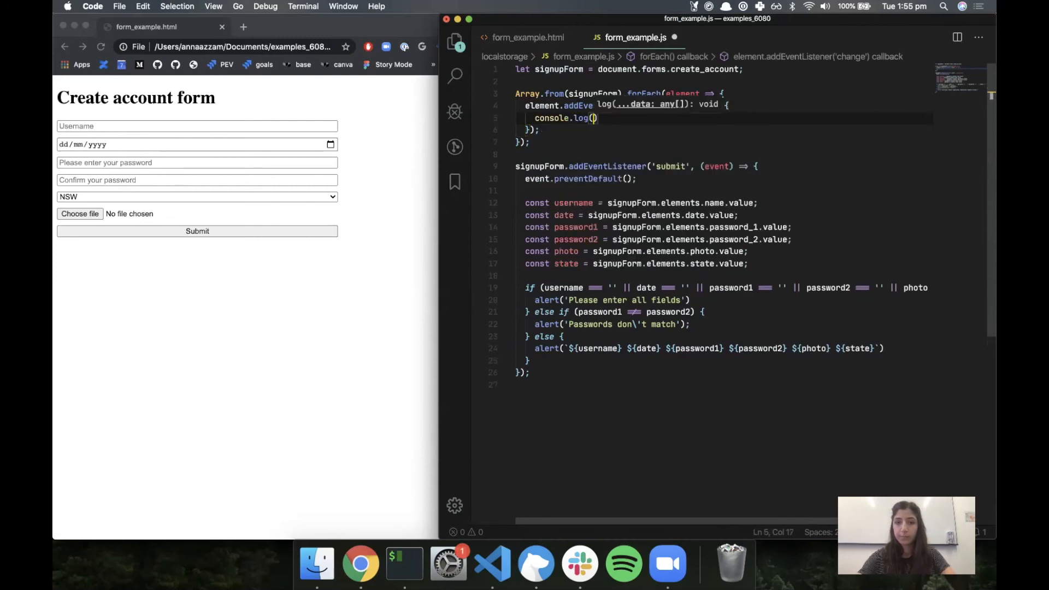
type("element.name")
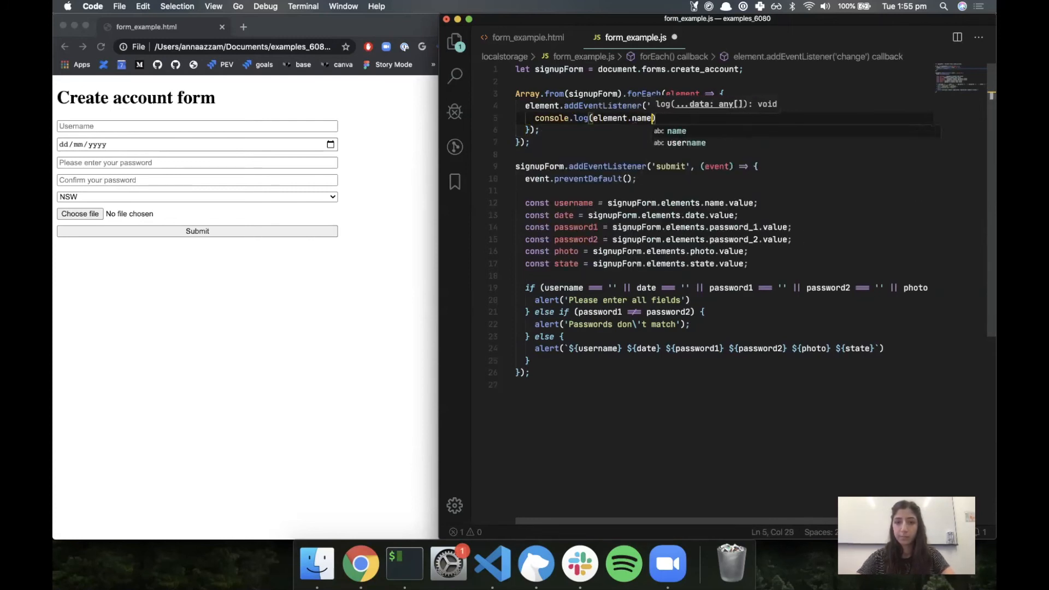
type(", element.value)")
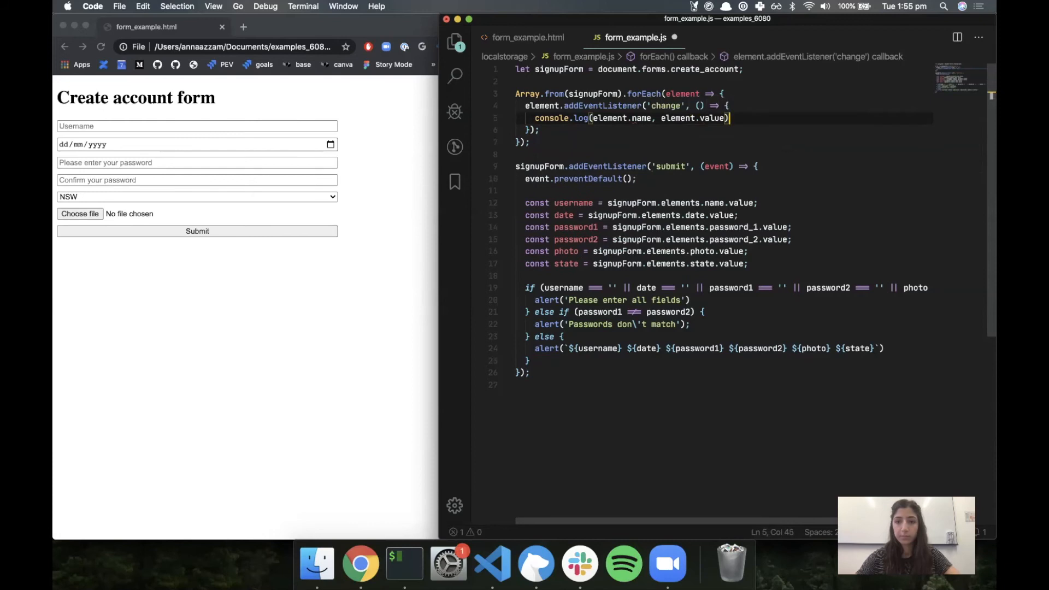
left_click(415, 202)
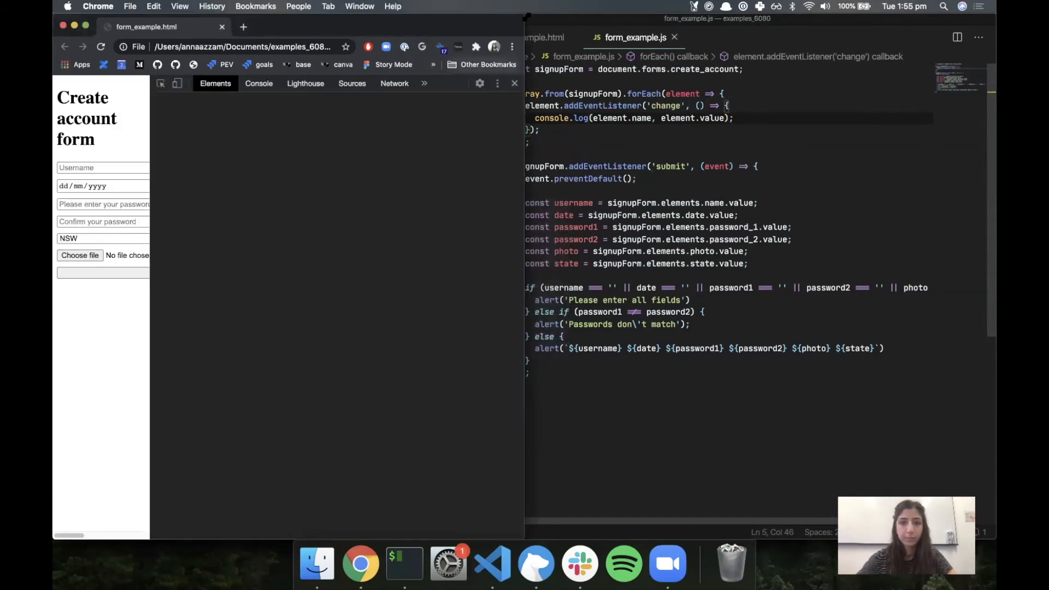
Step: Enter 'Anna' as the username and pick 16 September 2020 as the date
left_click(258, 83)
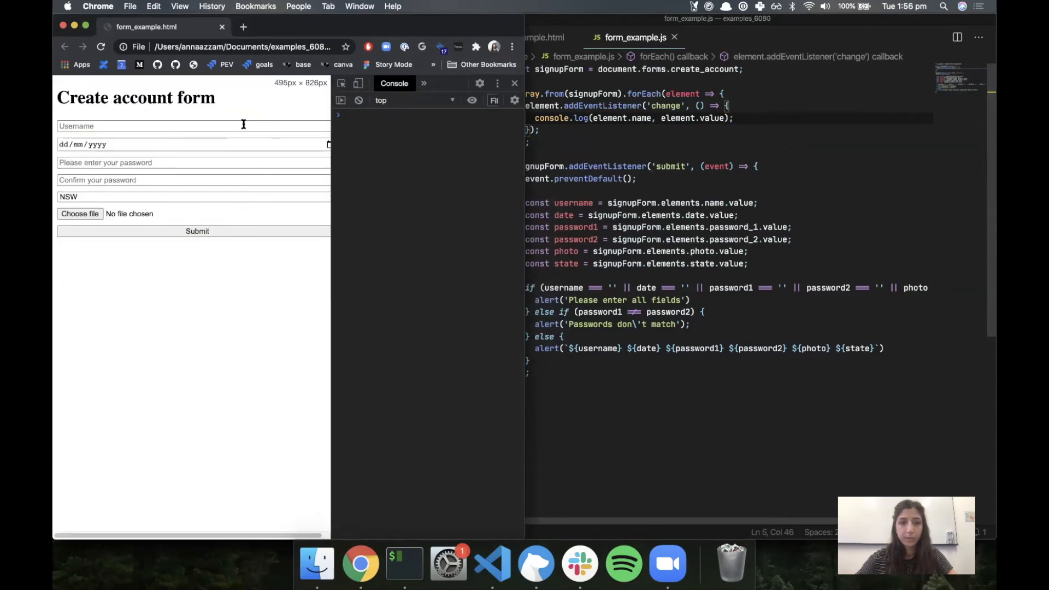
type("Anna")
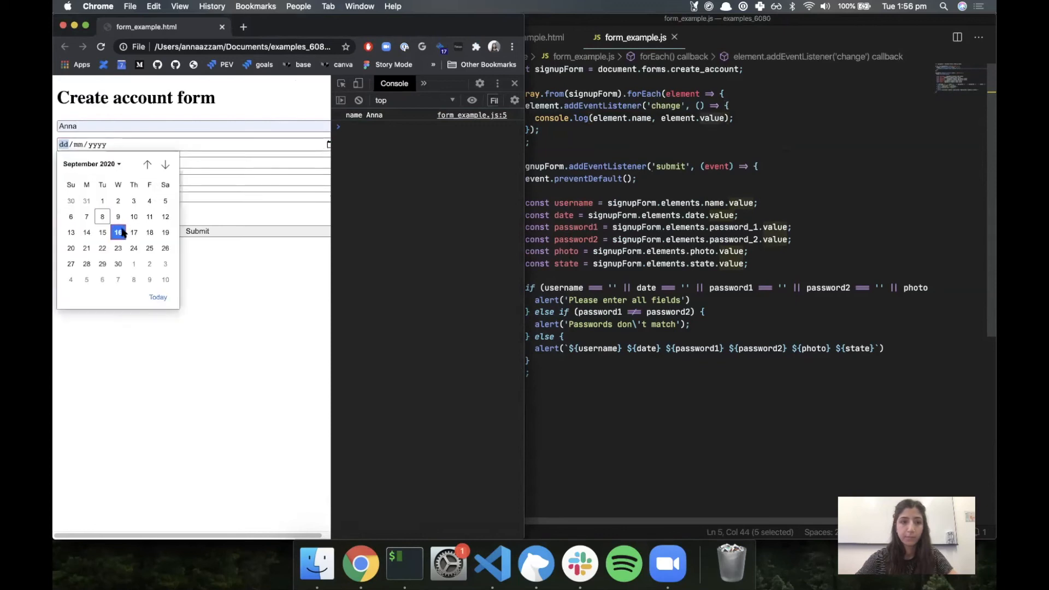
left_click(118, 233)
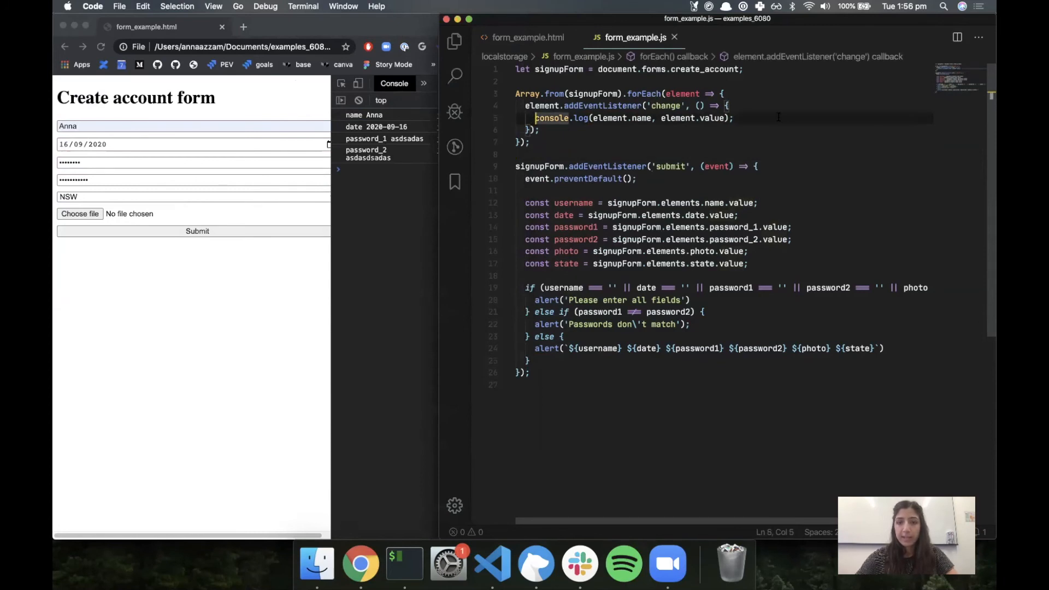
Step: Add localStorage.setItem(element.name, element.value) below the console log in the change listener
key("Enter")
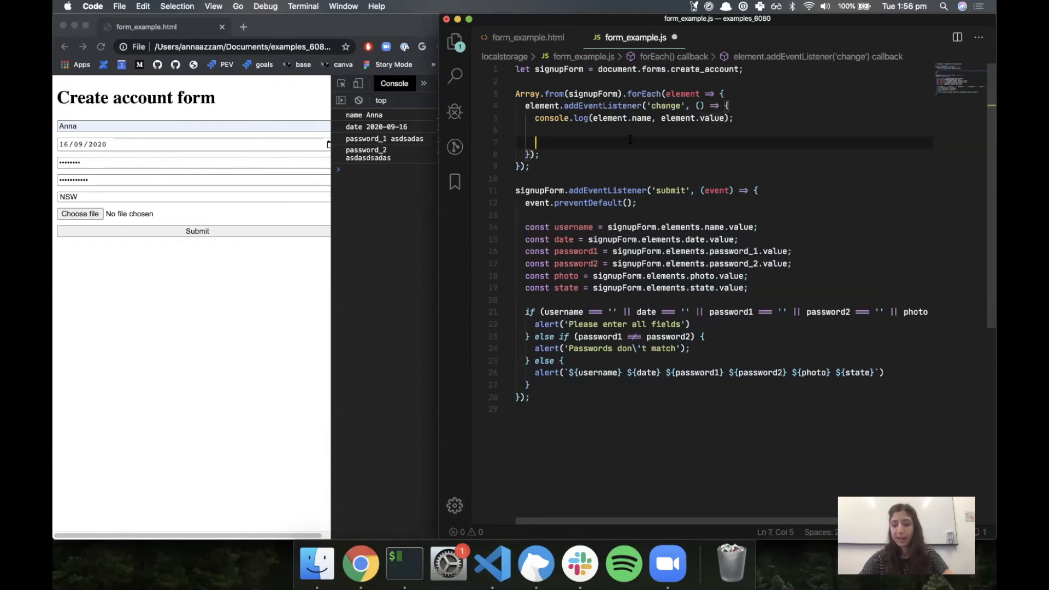
type("localStorage.s")
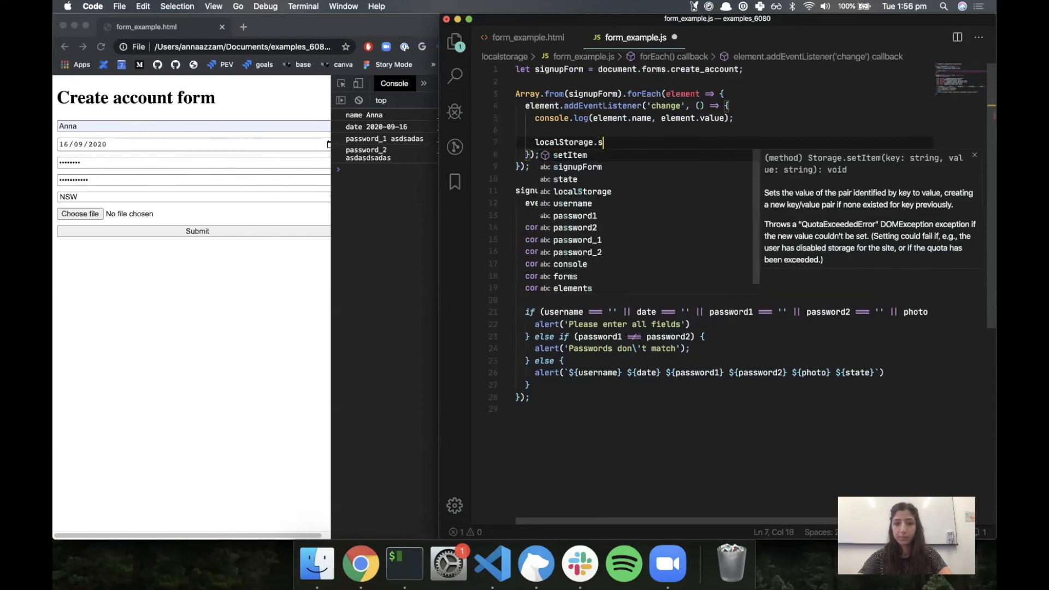
type("etItem(element.name, element.value);")
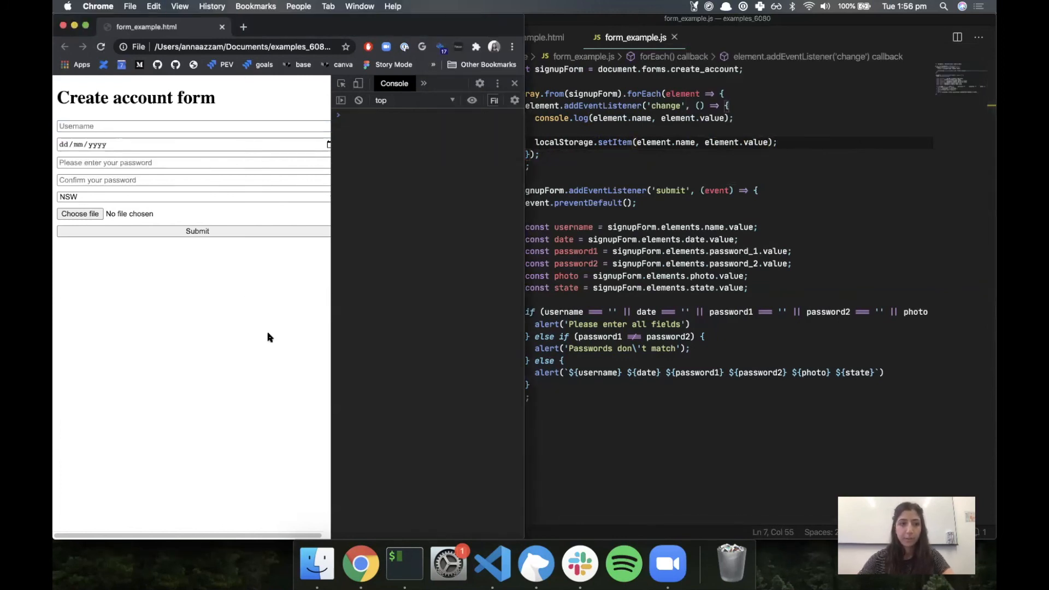
Step: Enter Anna as the username and query localStorage.getItem in the Console
left_click(194, 126)
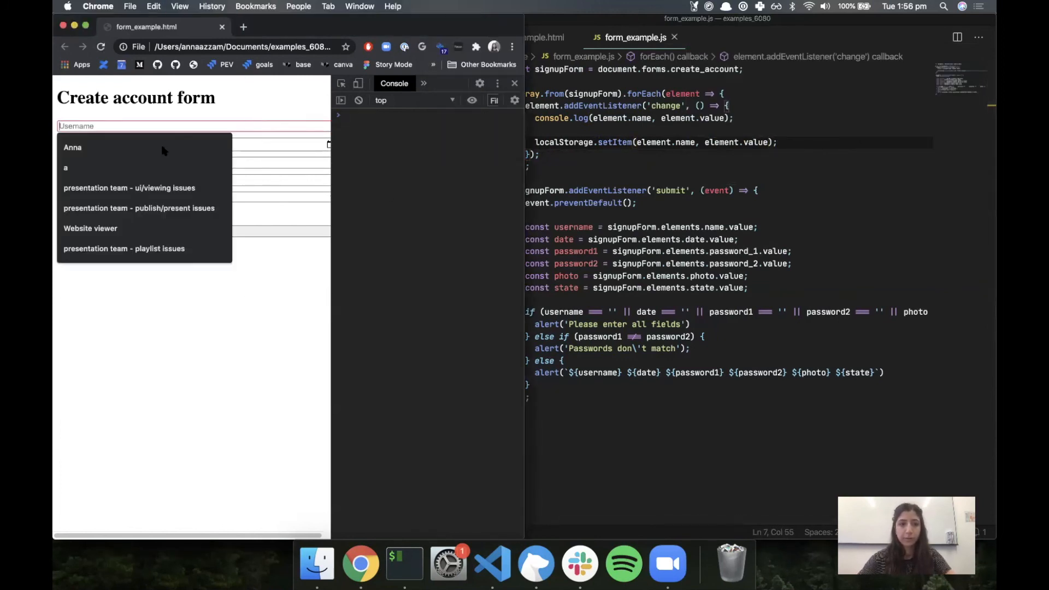
left_click(72, 147)
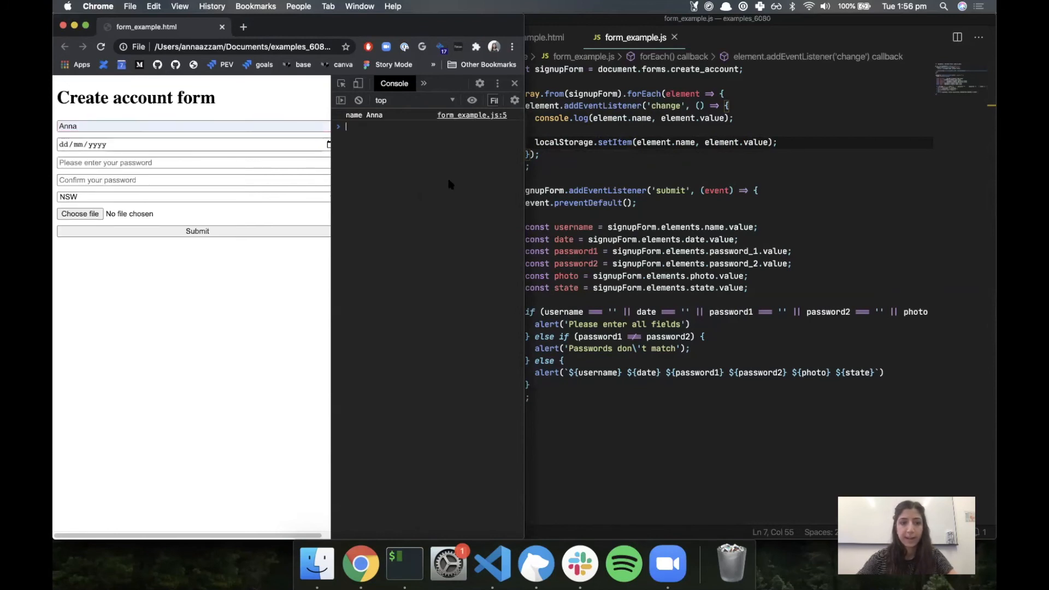
mouse_move(504, 227)
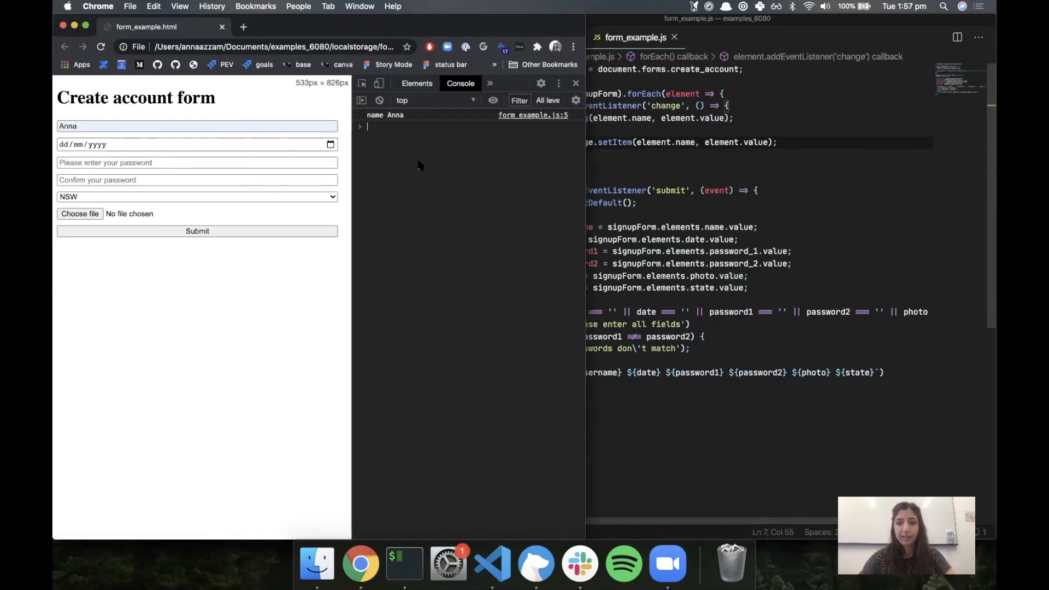
type("localStorage.")
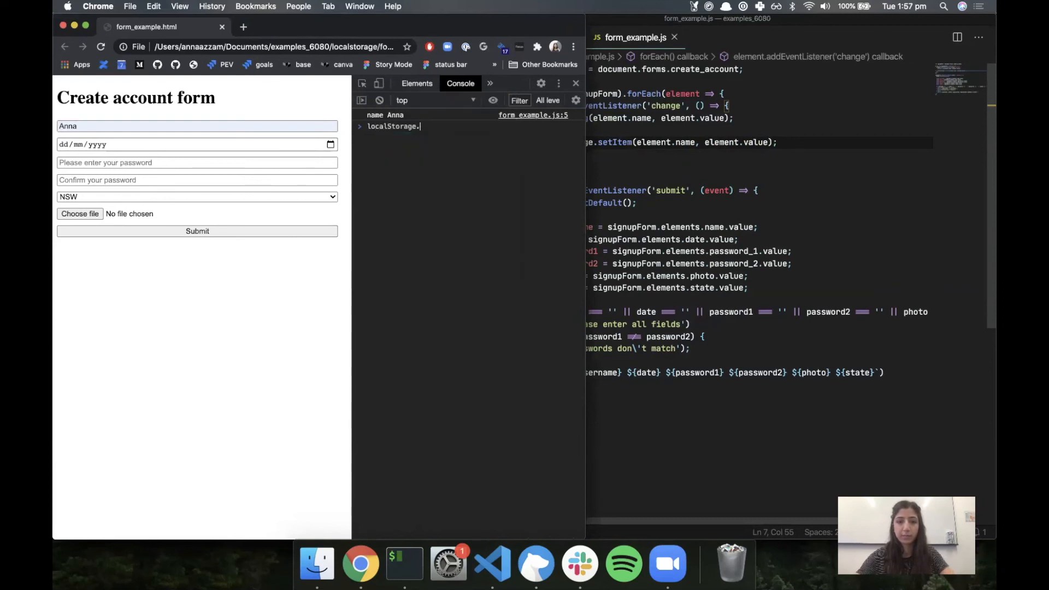
type("g")
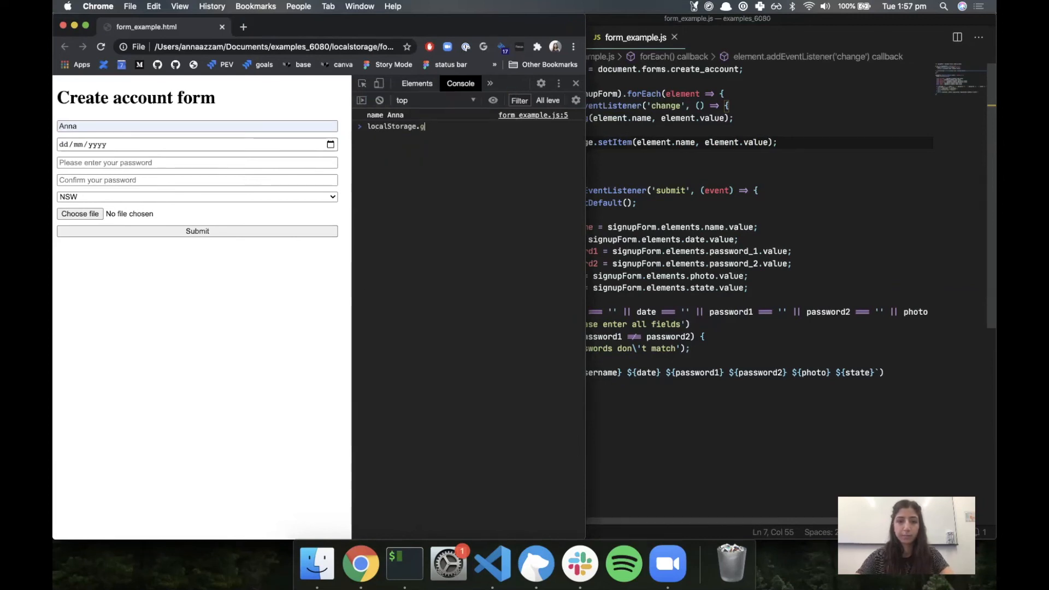
type("etItem('name")
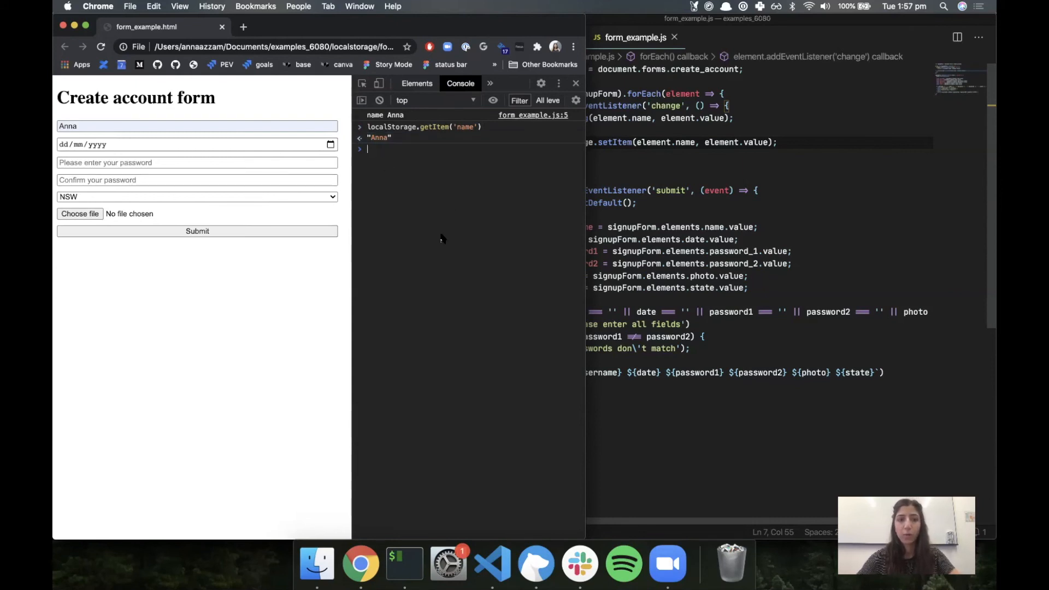
Step: Change the username to Anna2, submit, and rerun localStorage.getItem('name')
left_click(197, 126)
type("2")
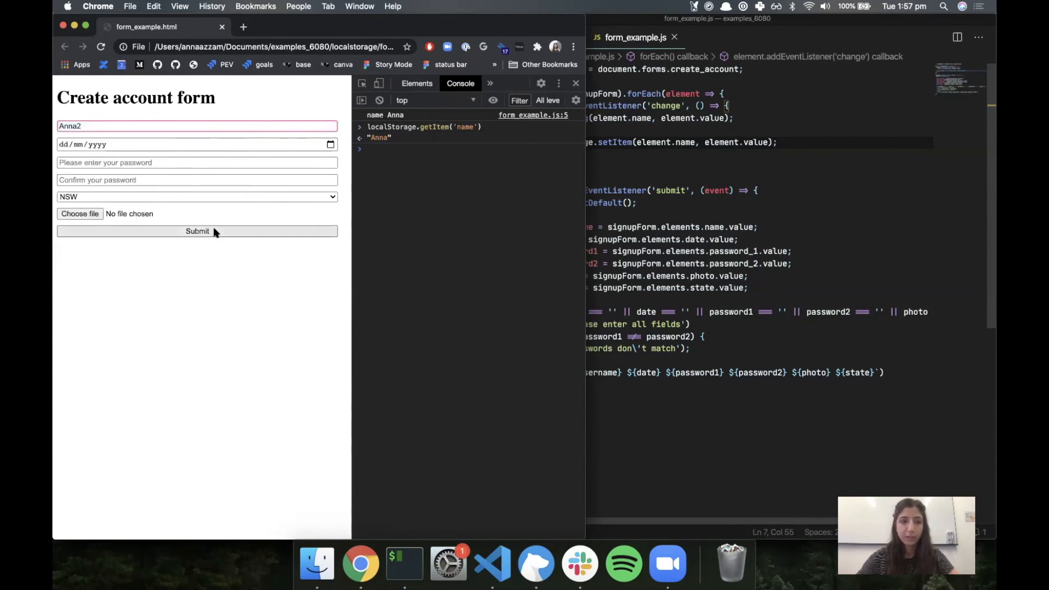
left_click(196, 230)
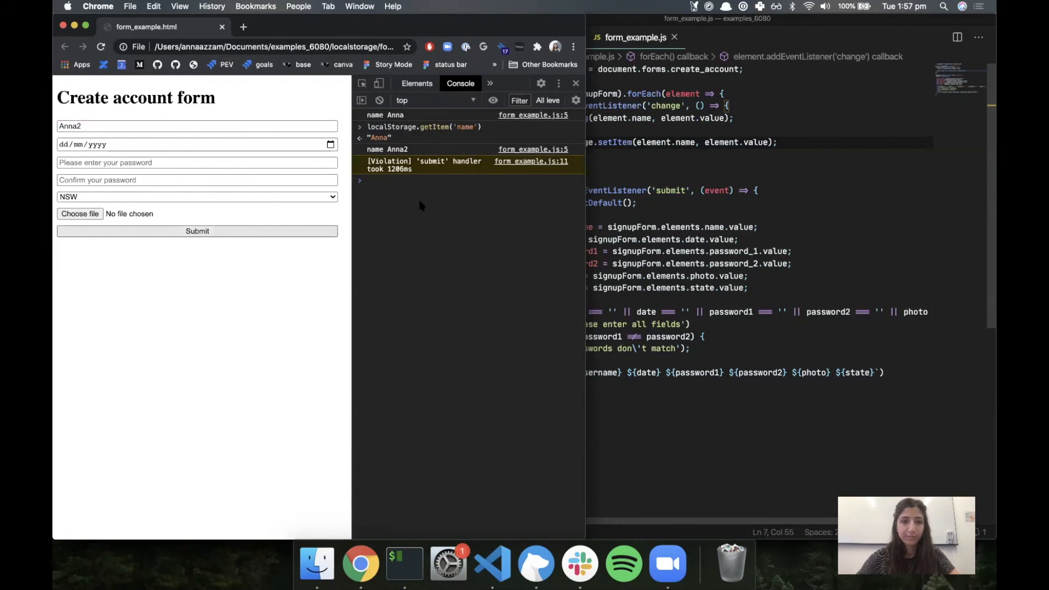
type("localStorage.getItem('name')")
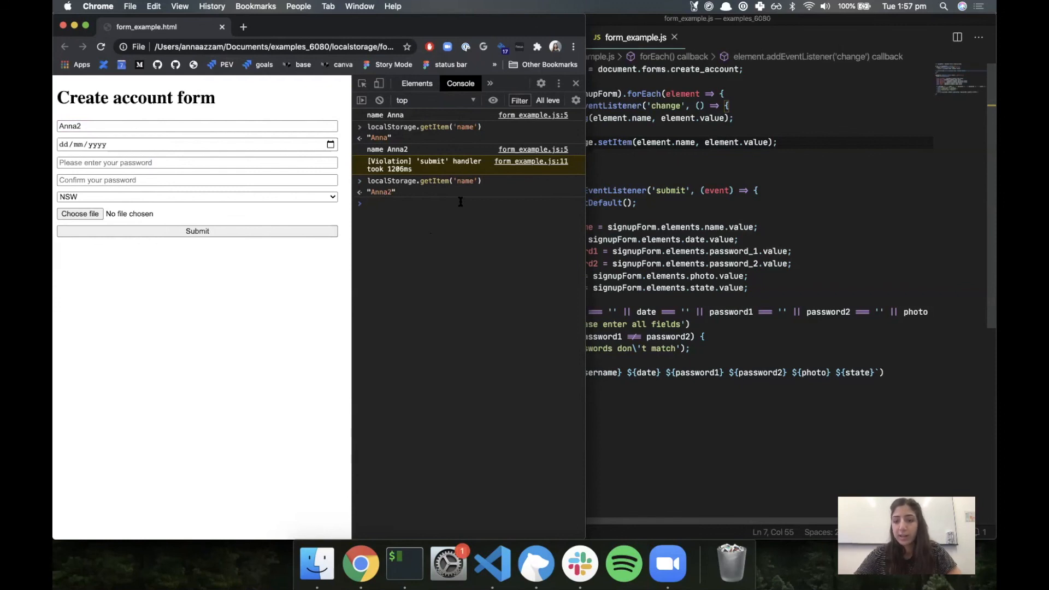
left_click(492, 564)
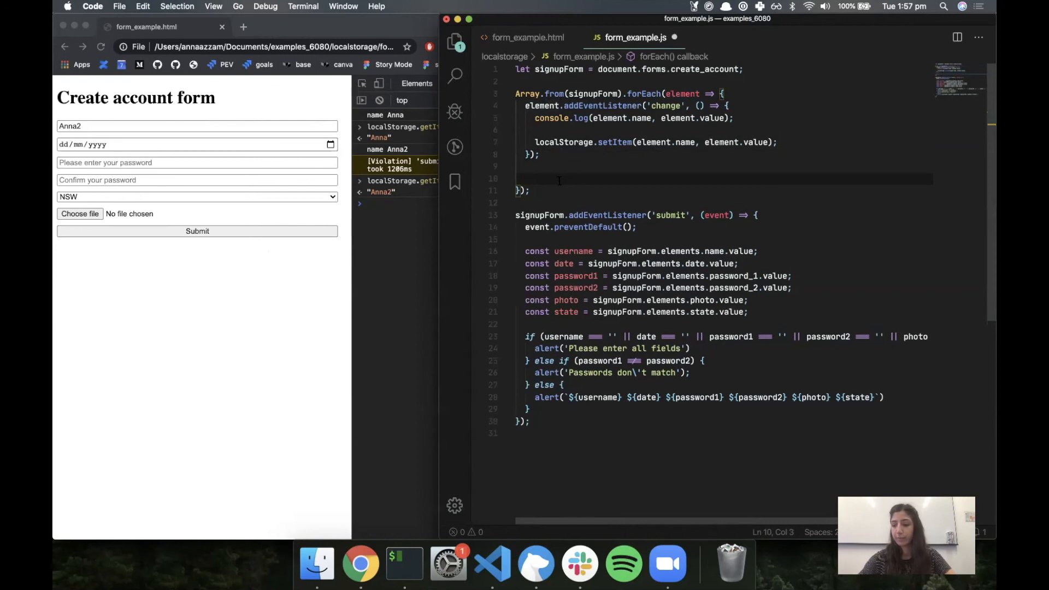
Step: Add element.value = localStorage.getItem(element.name) inside the forEach callback
type("element.value")
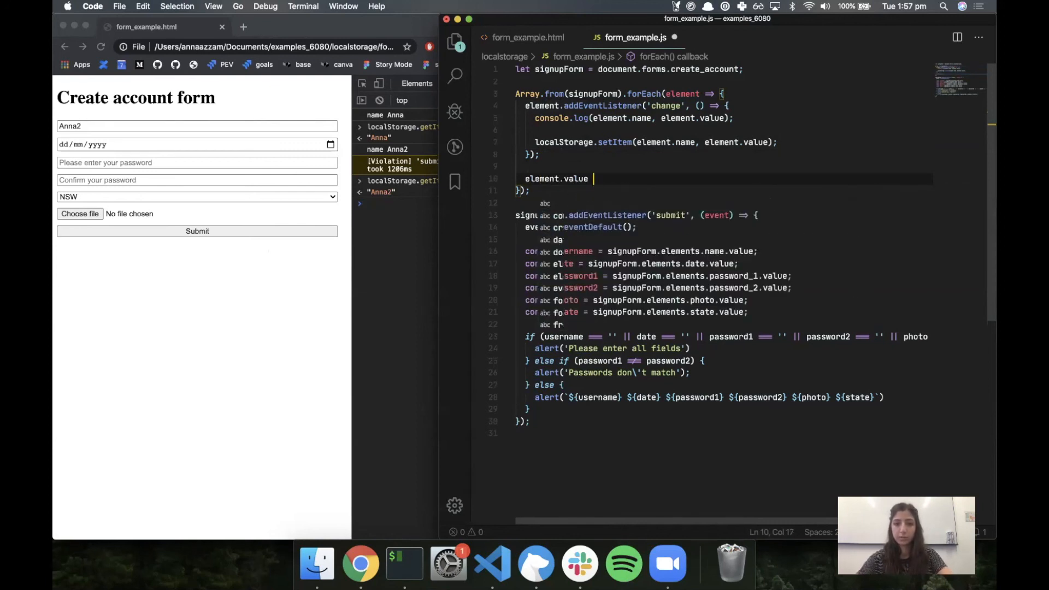
type("= localStorage.")
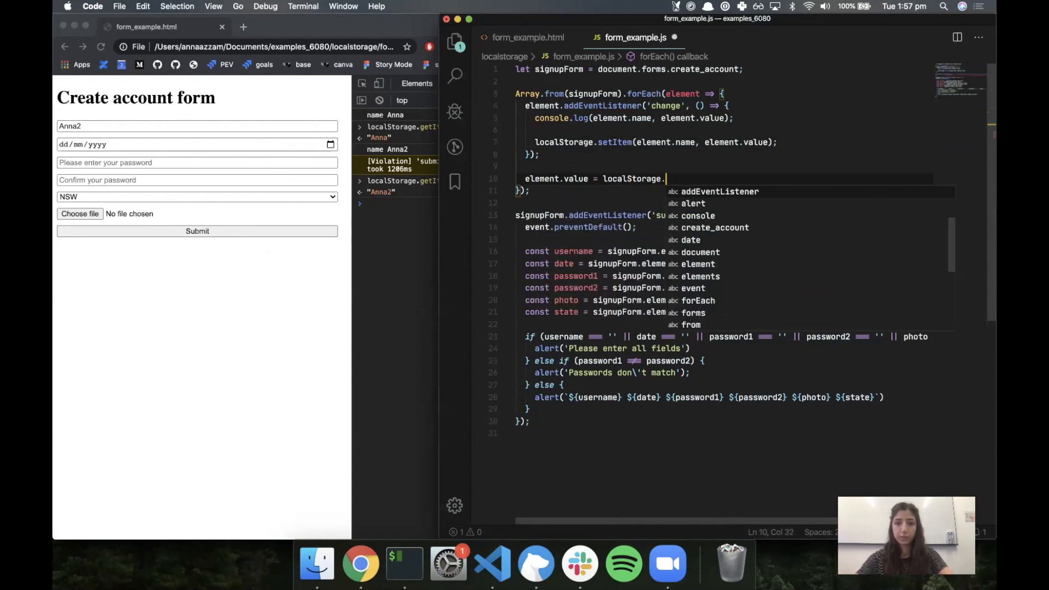
type("getItem(element.name);")
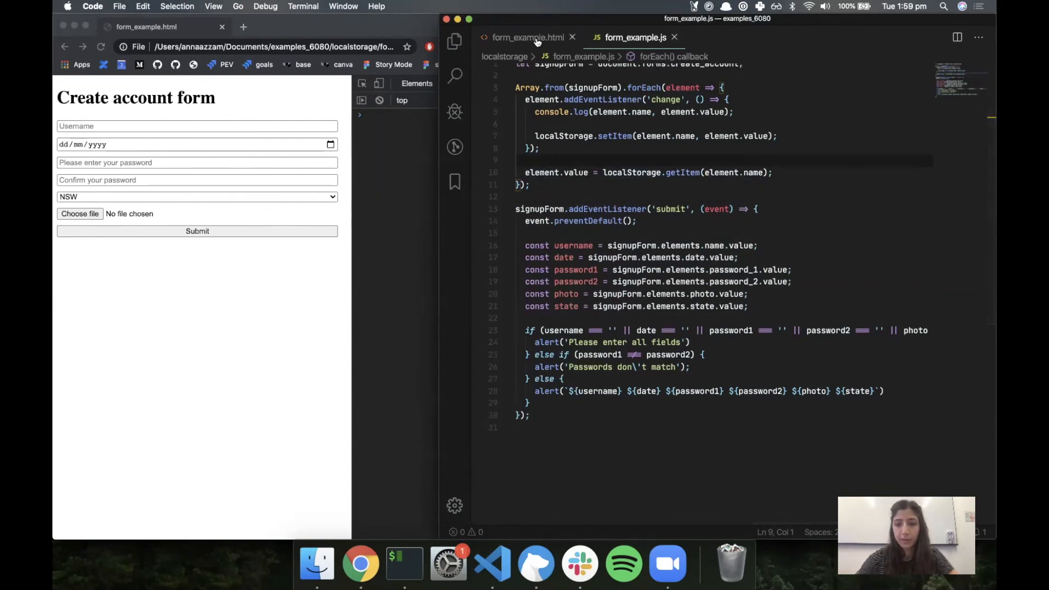
Step: Inspect the photo upload input's markup in form_example.html
left_click(528, 37)
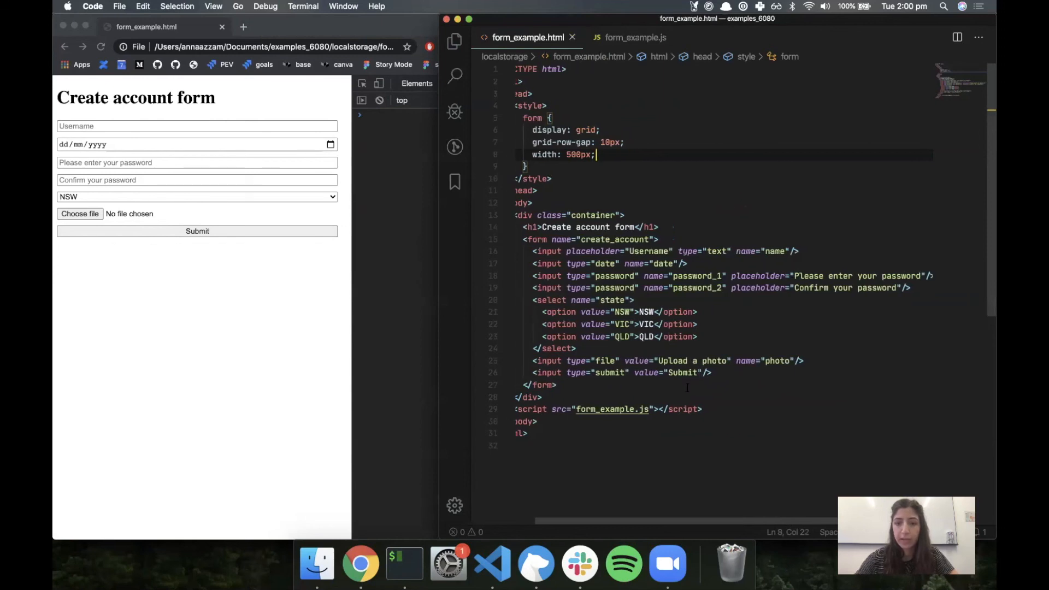
double_click(605, 361)
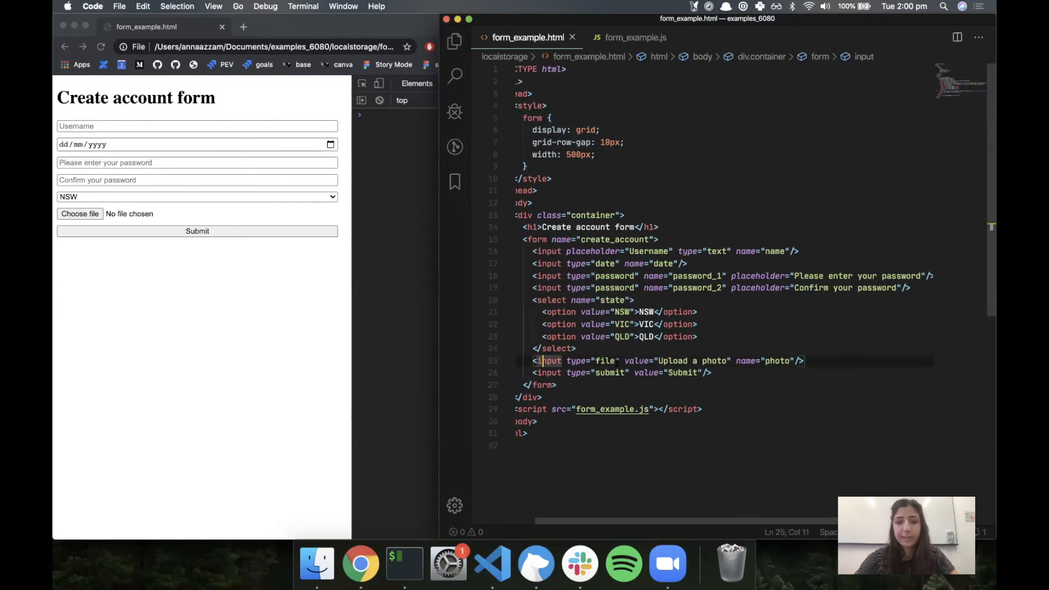
double_click(549, 361)
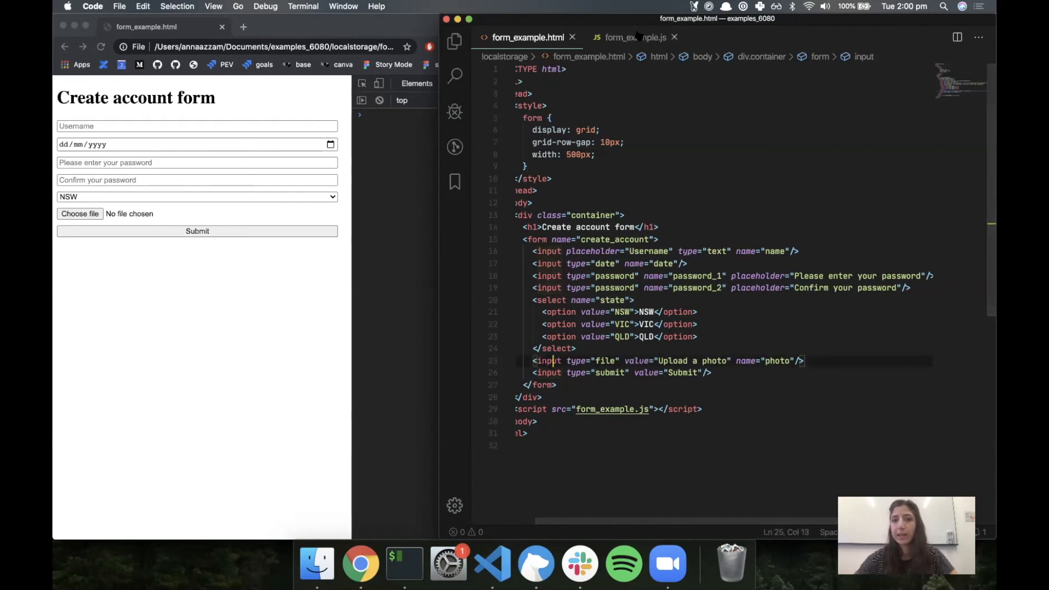
Step: In form_example.js, wrap the getItem line in a condition excluding 'photo' and submit inputs
left_click(634, 36)
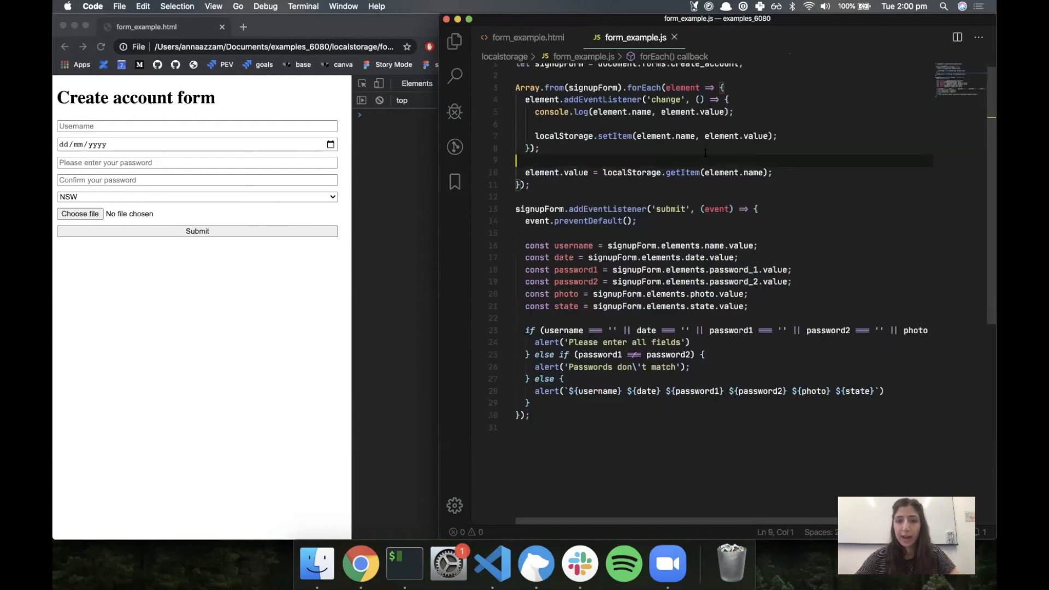
type("if ()")
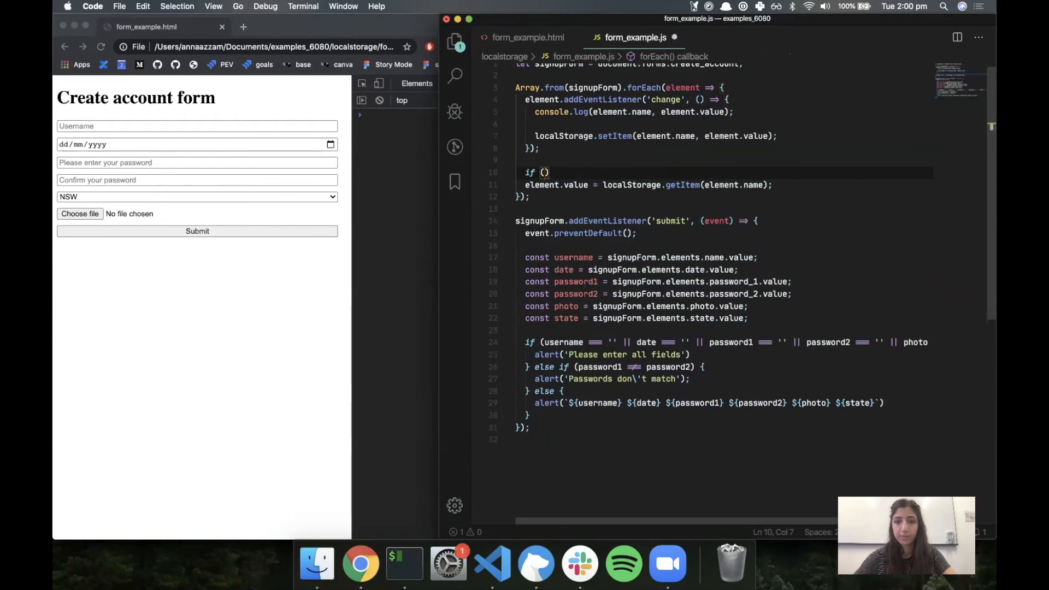
type("element.name ==")
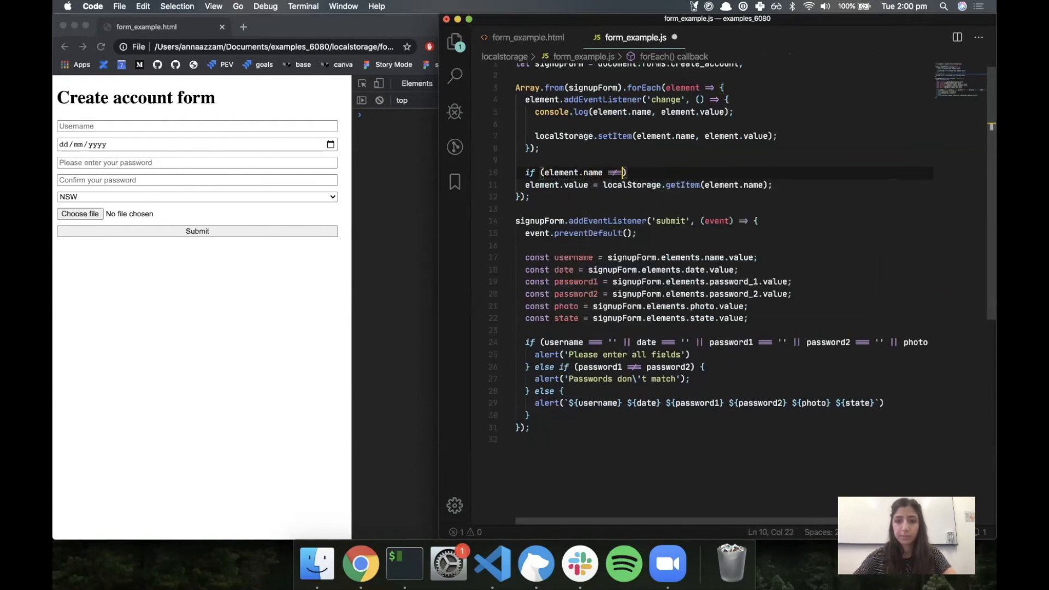
type("'photo')")
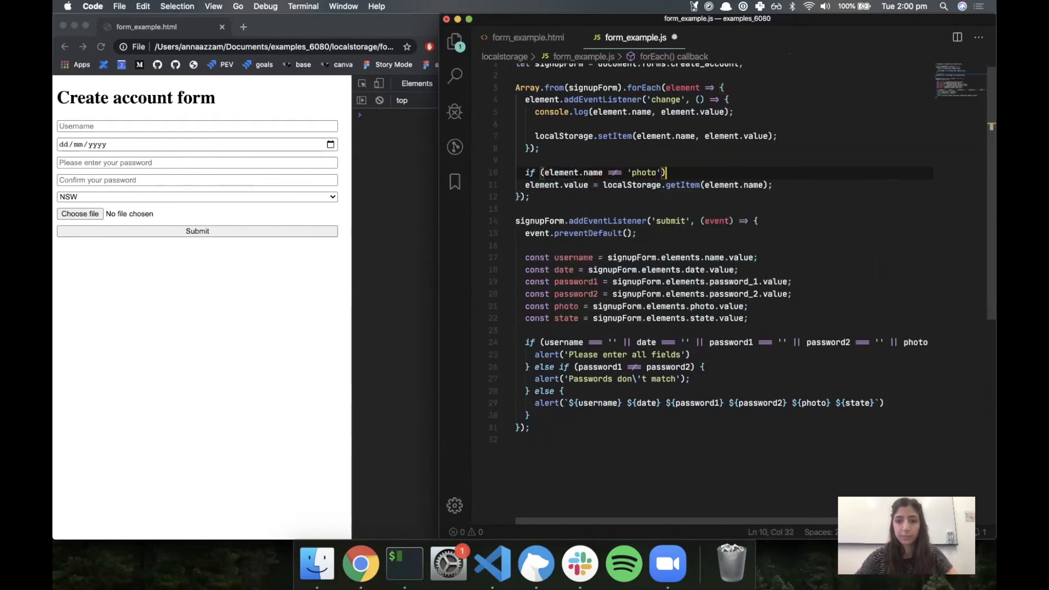
type("{")
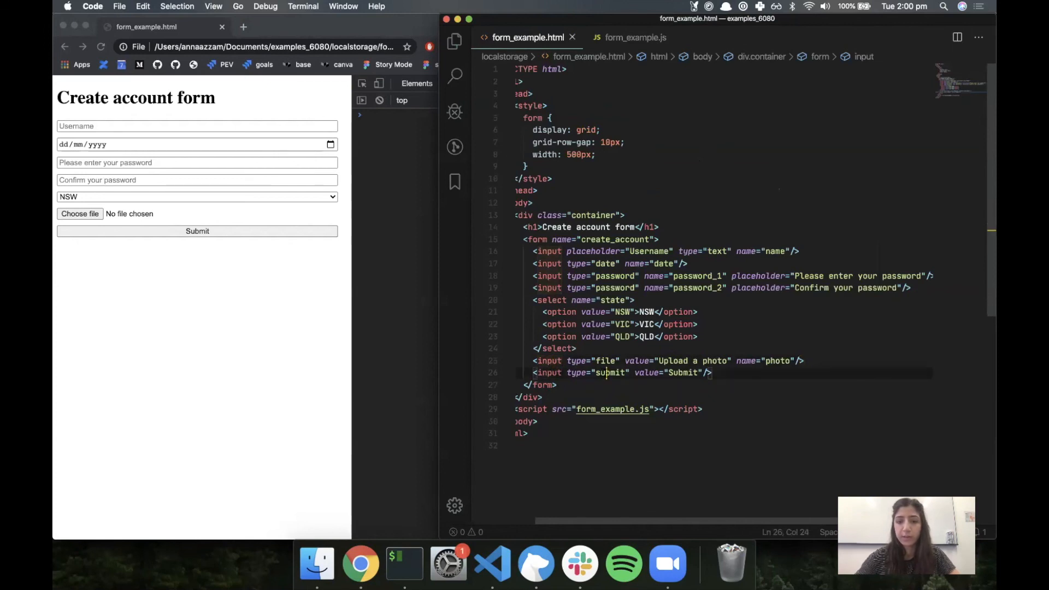
left_click(634, 37)
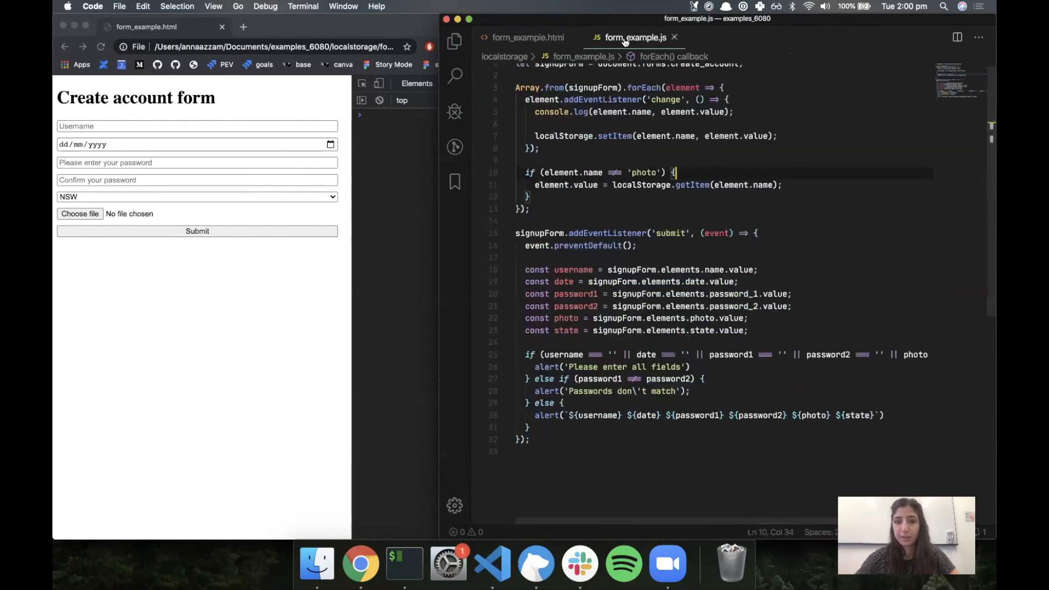
type("**")
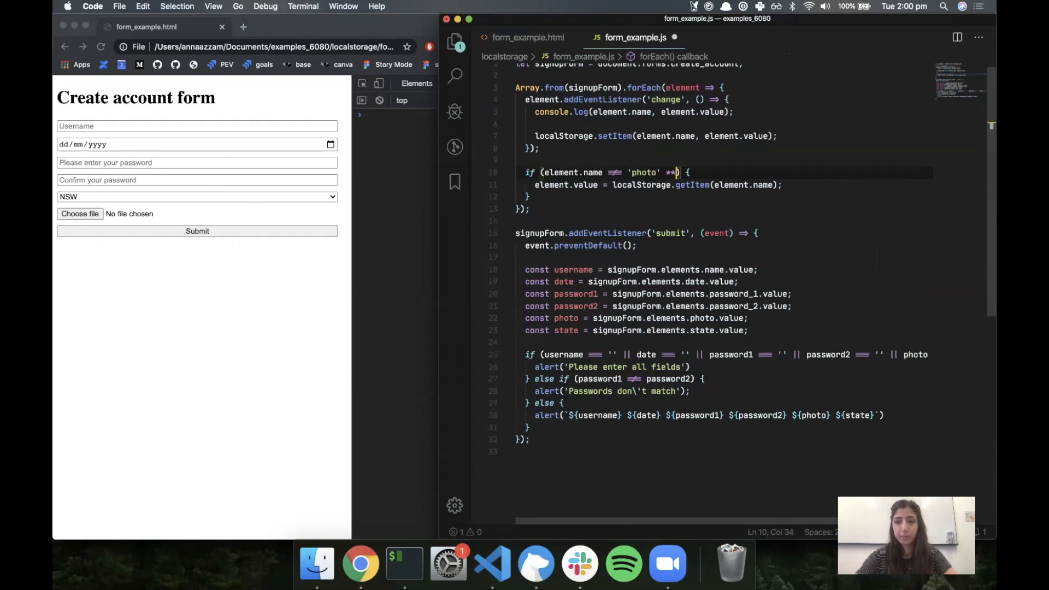
type("&& element.")
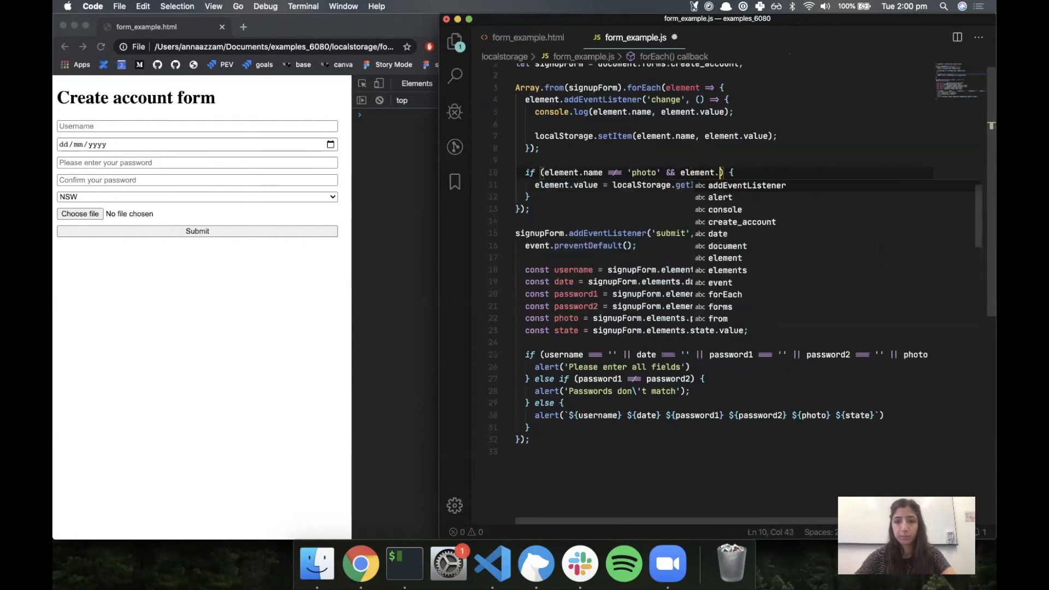
type("type === 'submit")
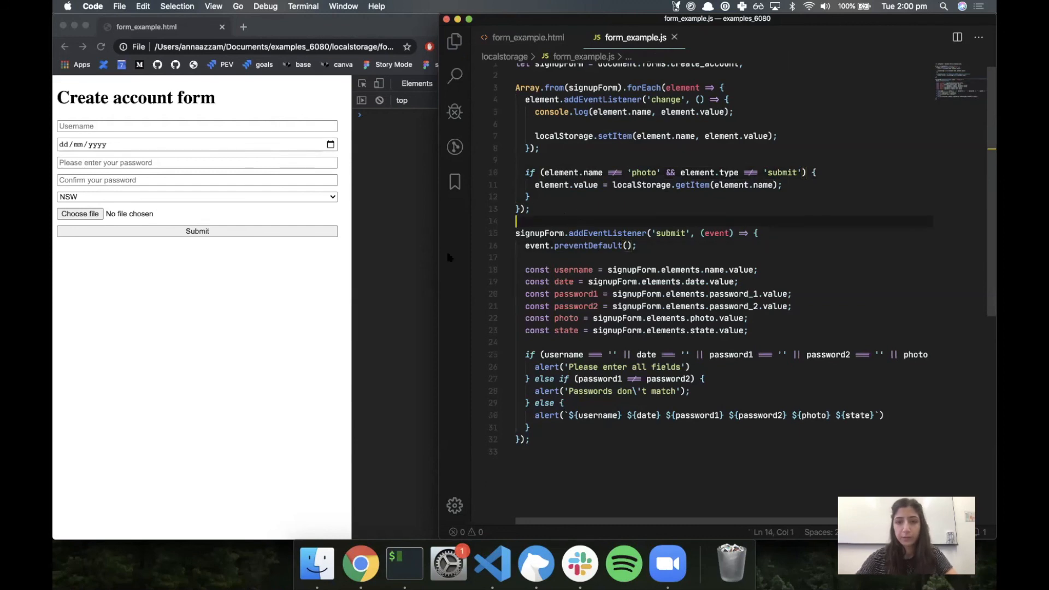
Step: Enter Anna as the username and choose NSW as the state
left_click(196, 126)
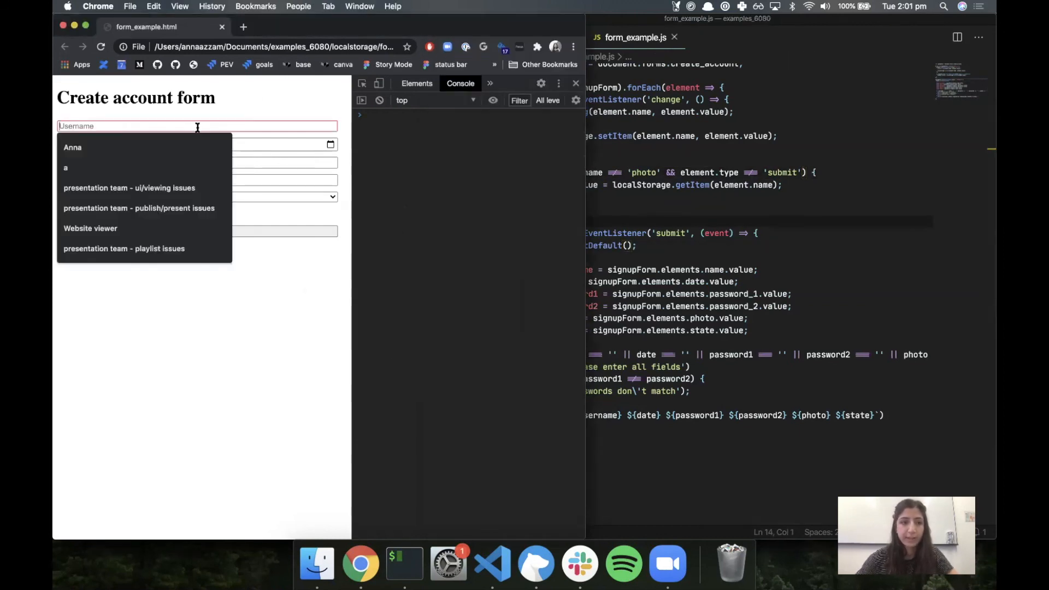
left_click(72, 147)
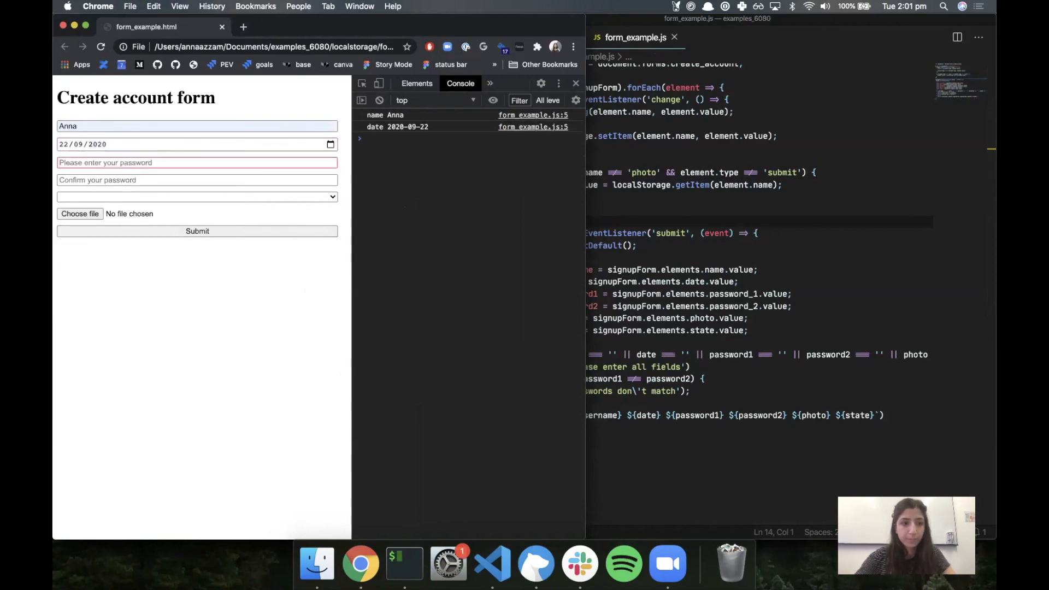
left_click(197, 197)
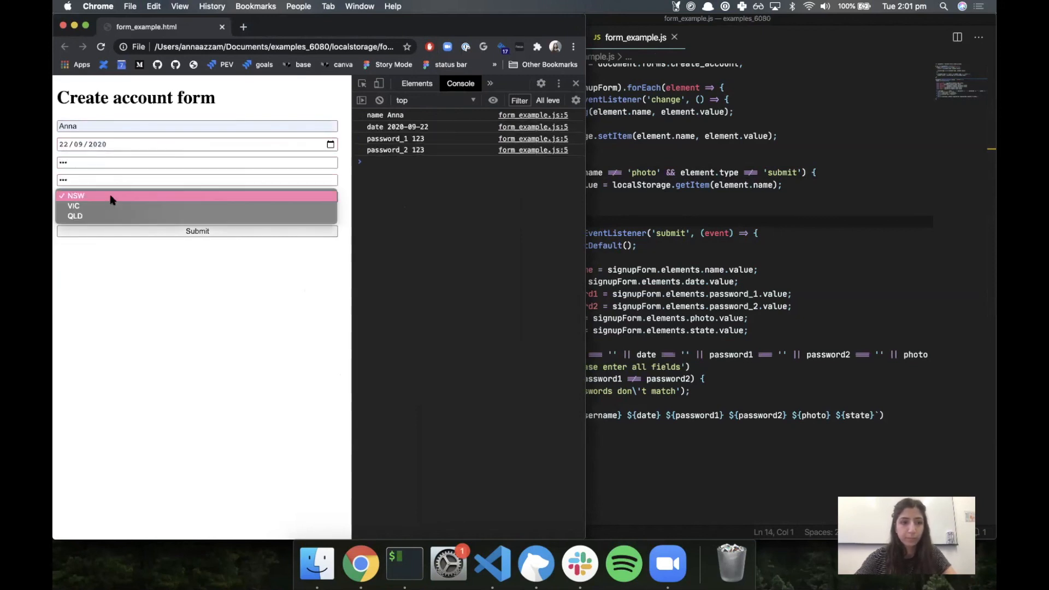
left_click(76, 196)
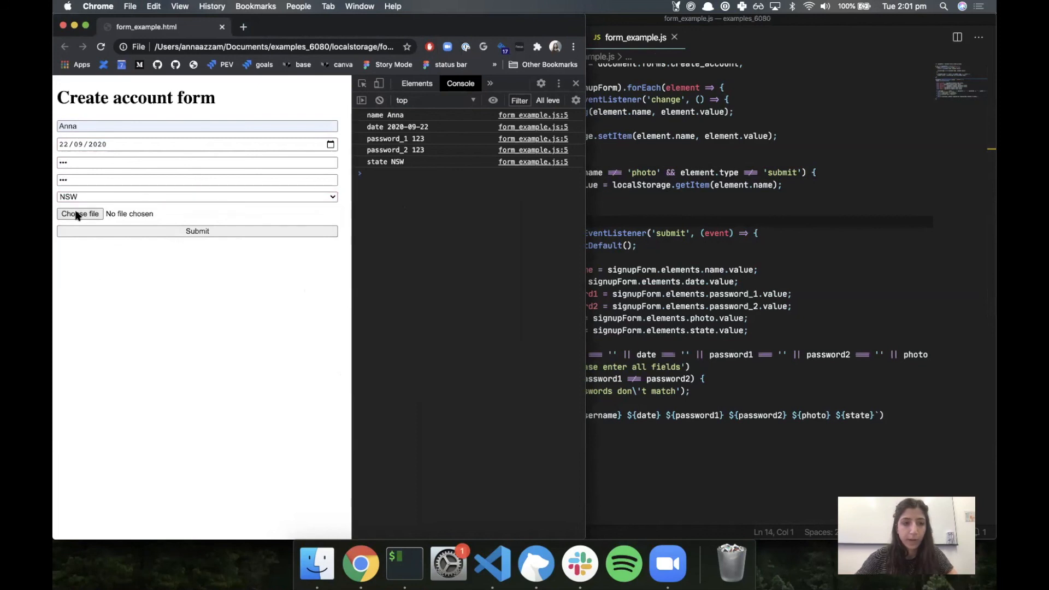
Step: Attach download.jpeg as the photo, then reload to check which values are restored
left_click(80, 213)
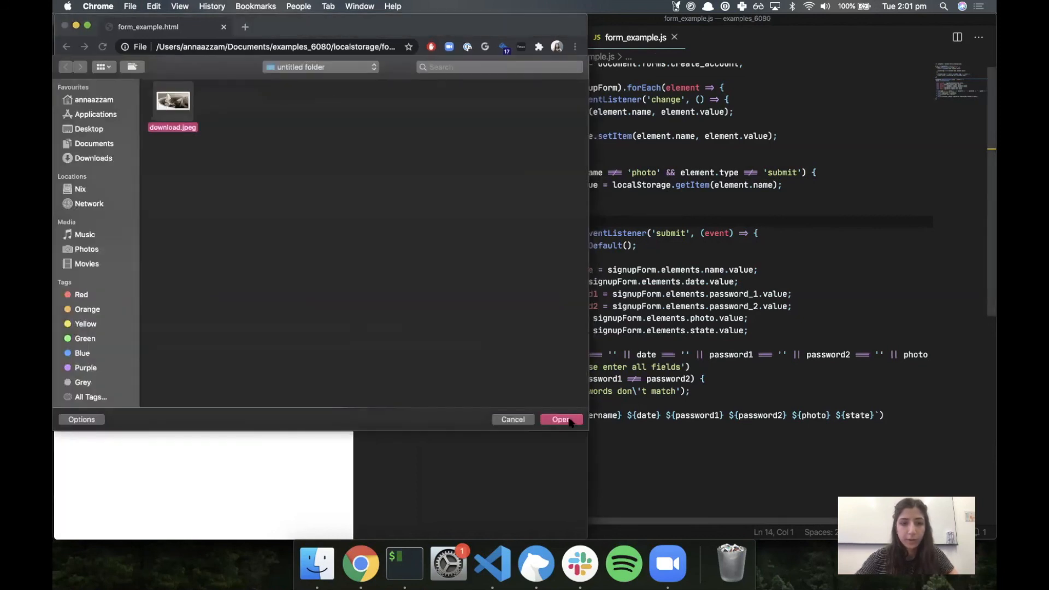
left_click(561, 420)
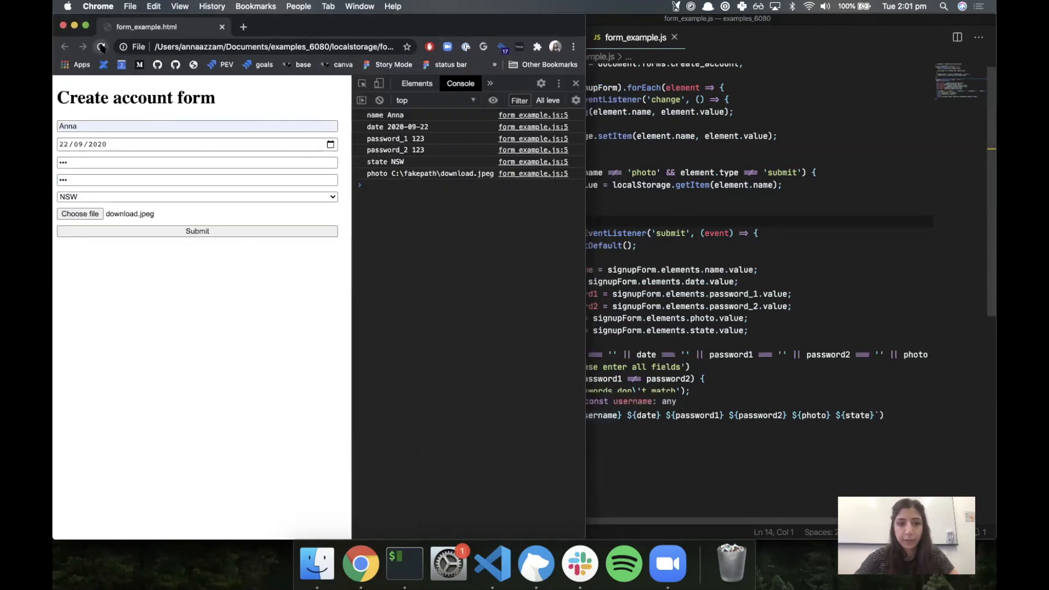
left_click(101, 47)
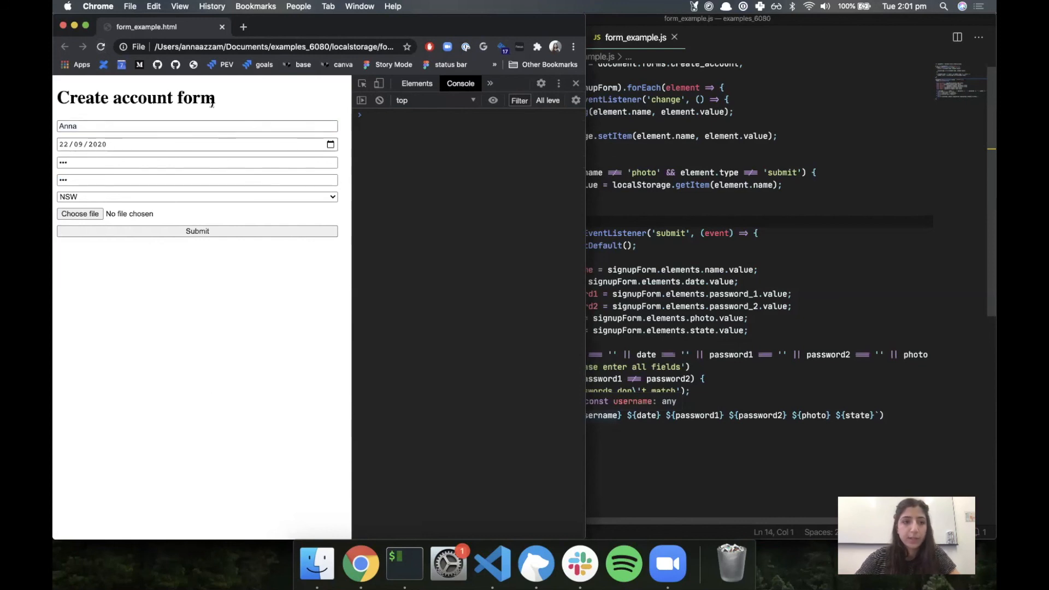